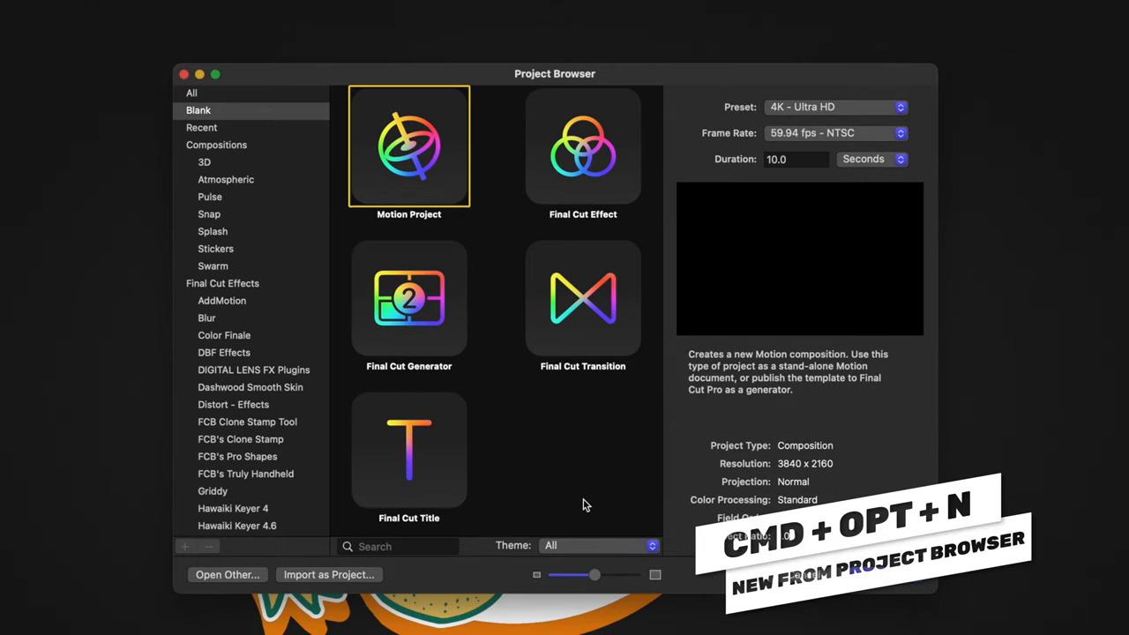
Step: Create a Final Cut Title project at 23.98 fps NTSC from the Project Browser
left_click(408, 450)
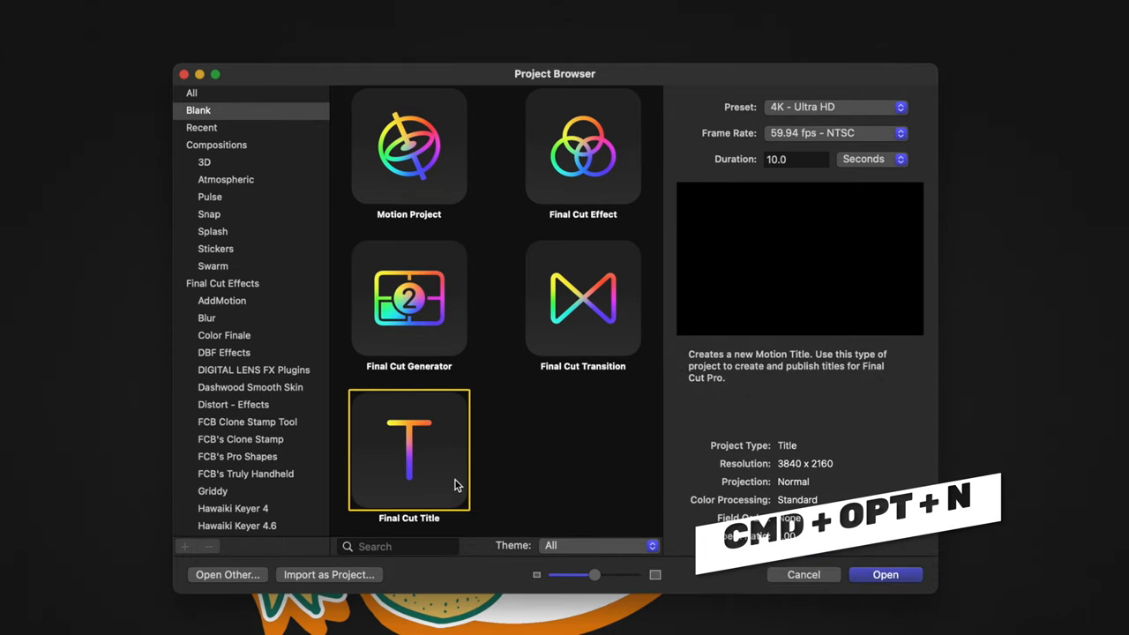
left_click(833, 133)
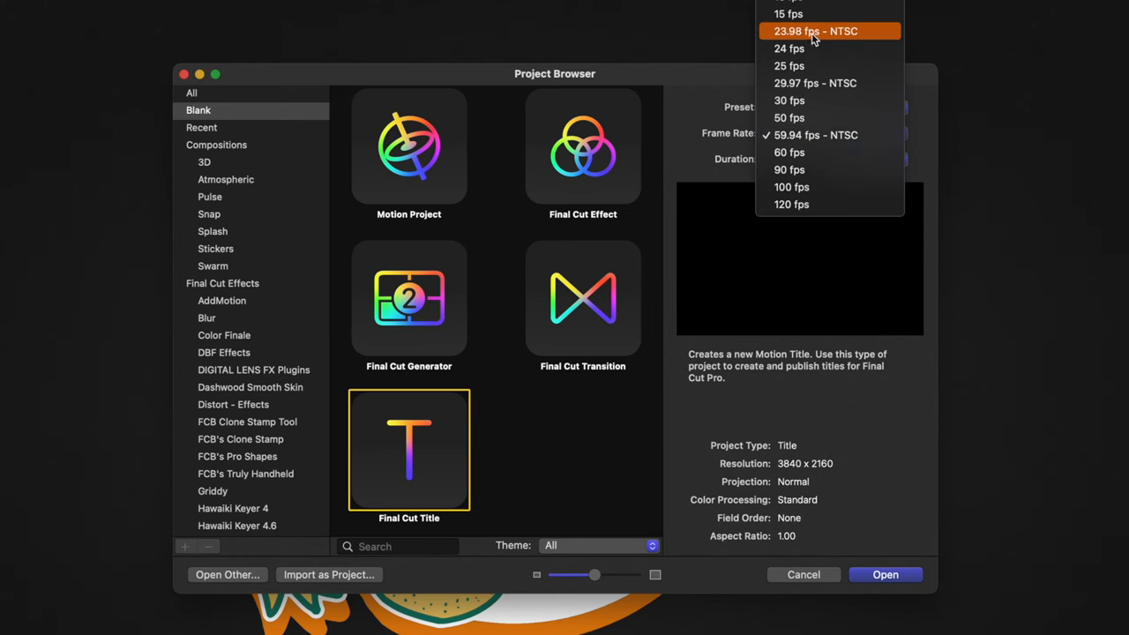
left_click(814, 31)
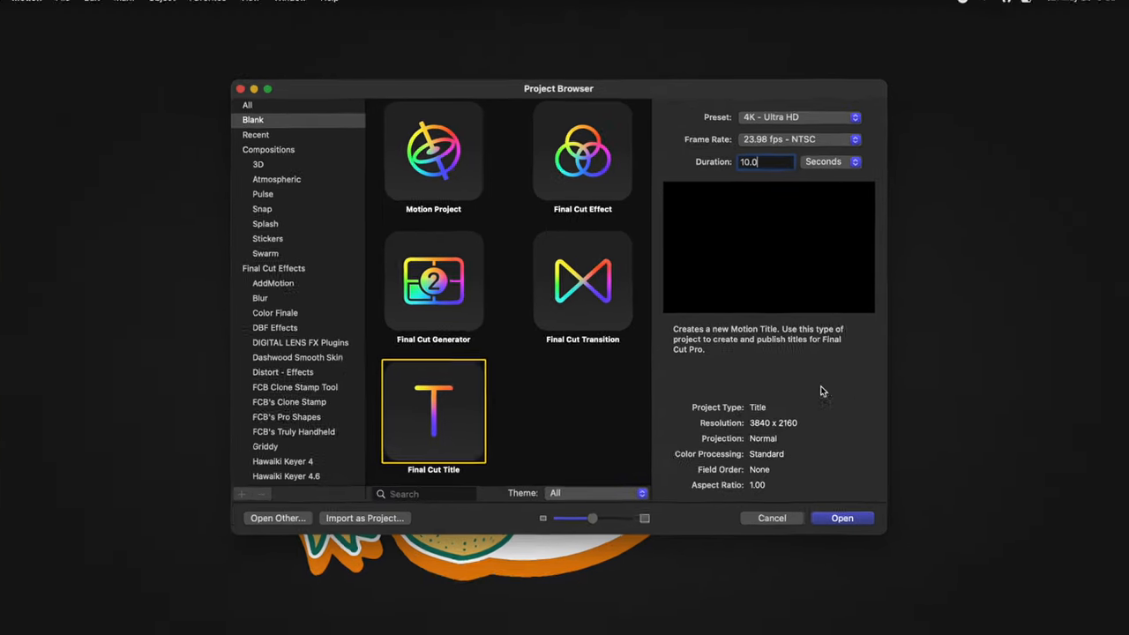
left_click(841, 517)
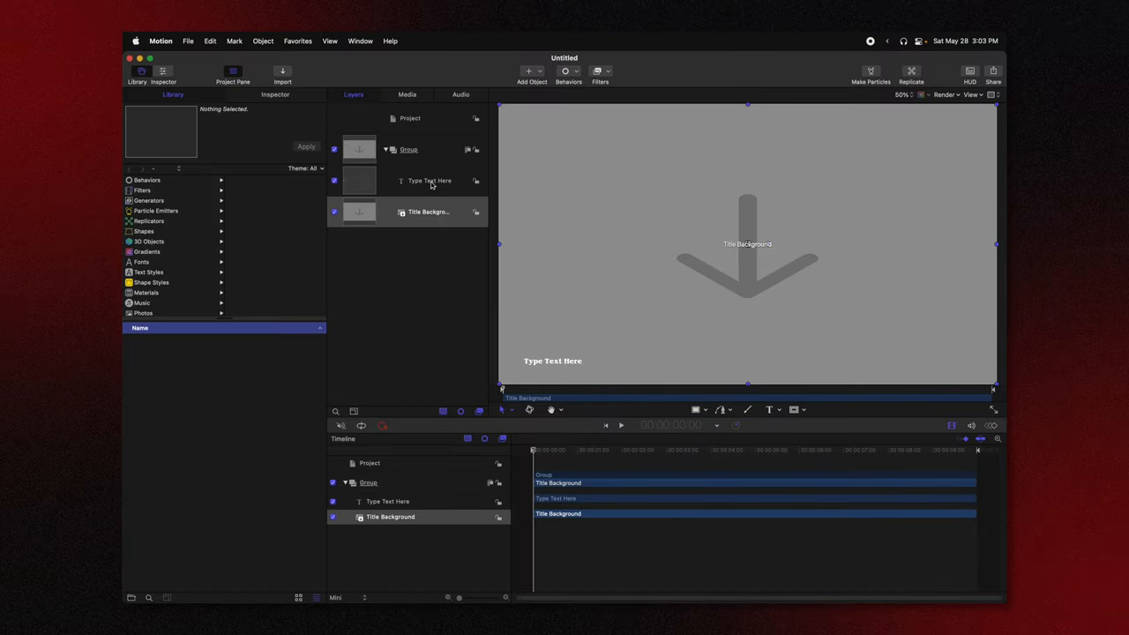
Step: Delete the placeholder layer and add a new SUBSCRIBER THINGS text layer
left_click(429, 181)
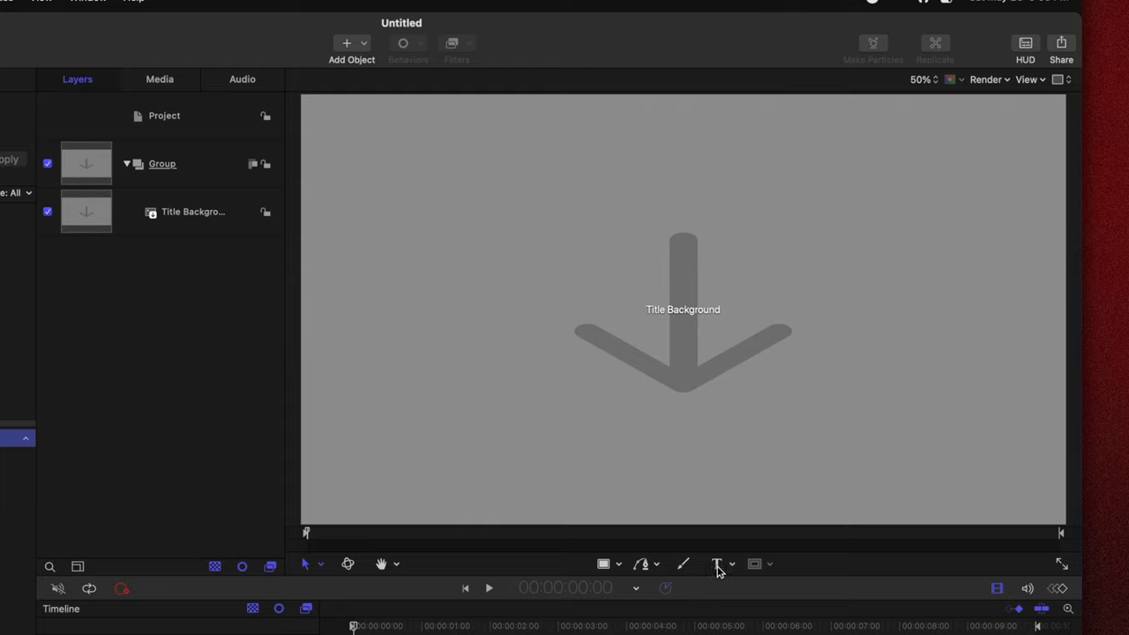
left_click(717, 564)
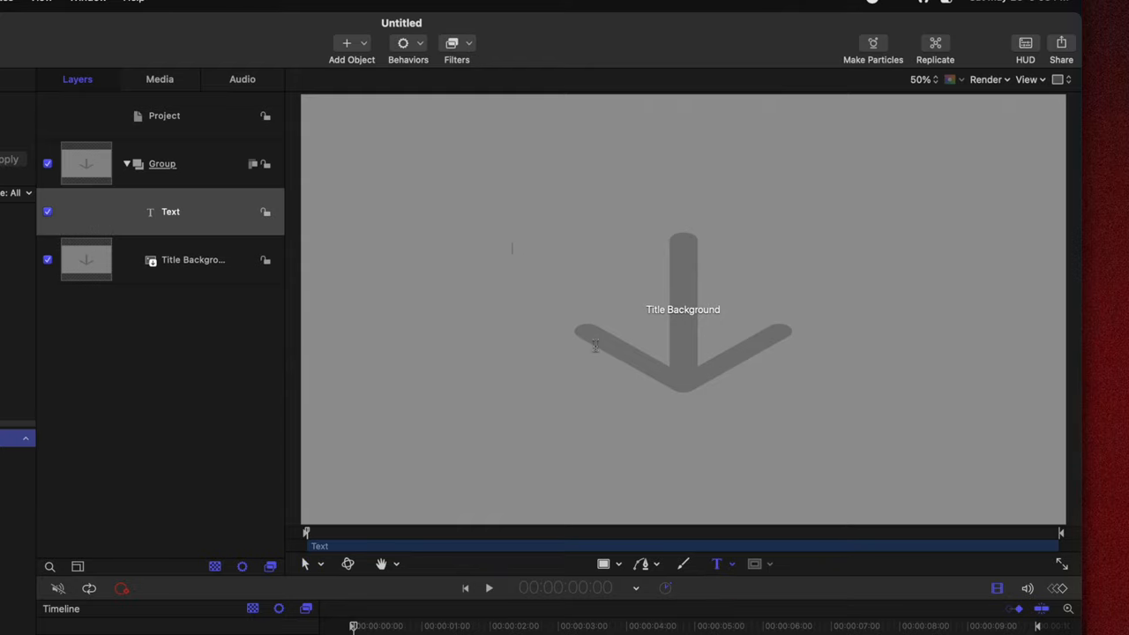
type("SUBSCRIBER THINGS")
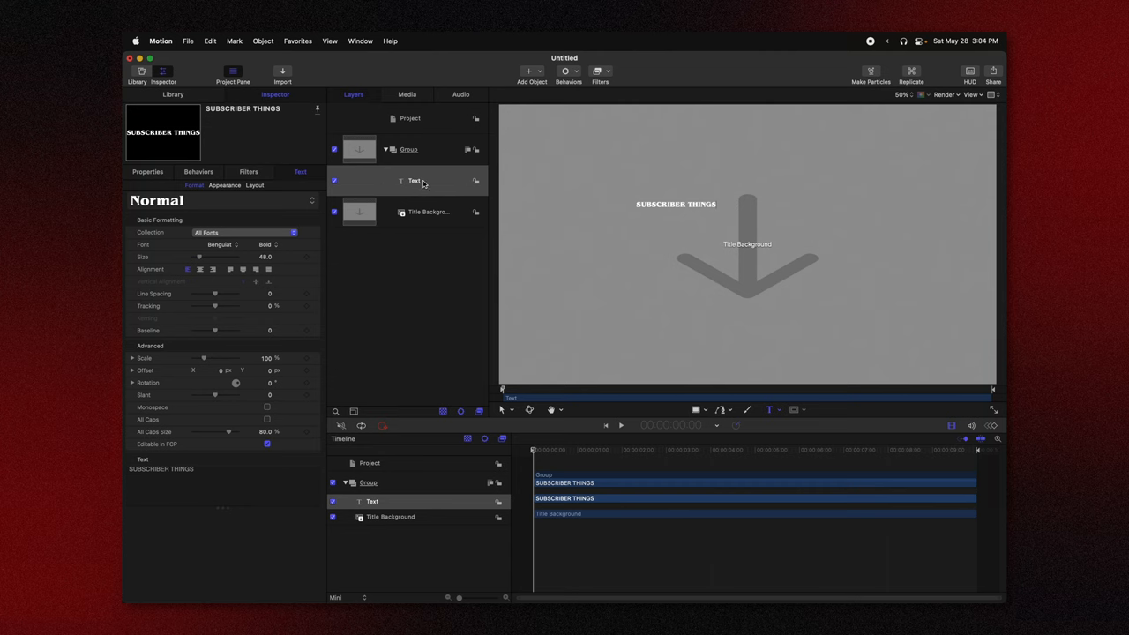
Step: Enlarge the SUBSCRIBER THINGS text to size 225, centred on the title background
left_click_drag(215, 256, 247, 257)
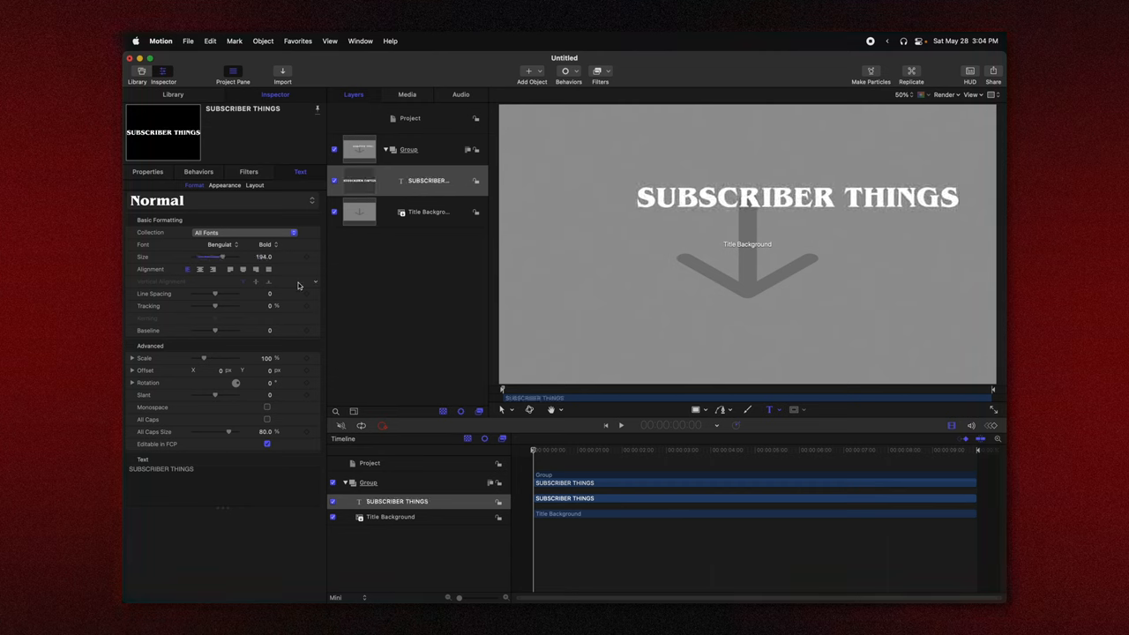
left_click(147, 171)
type("225")
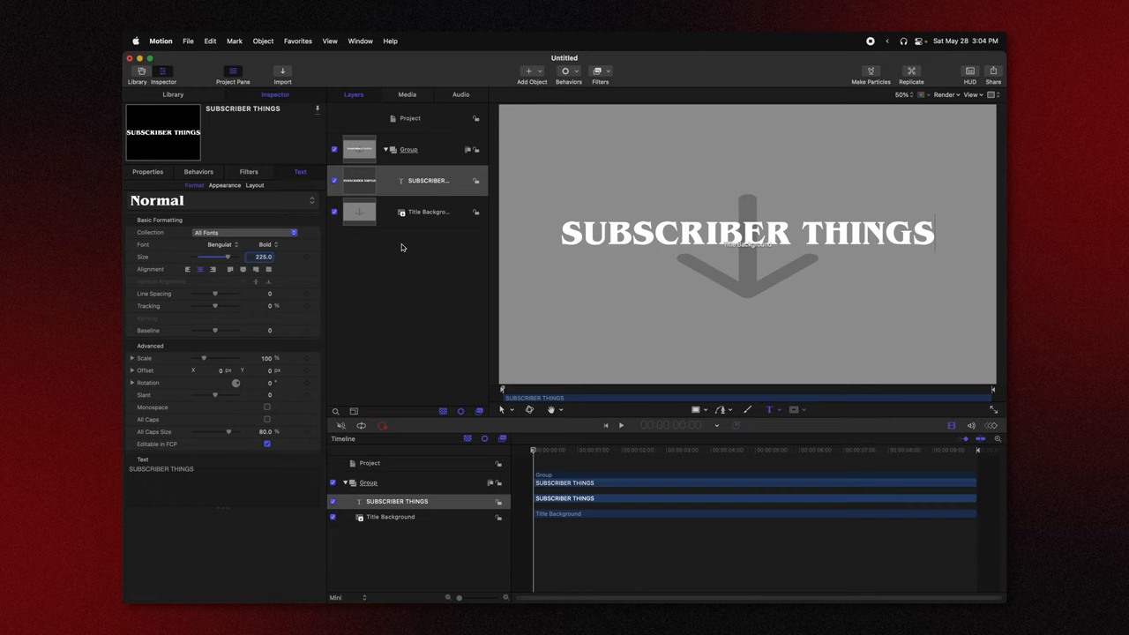
left_click(429, 180)
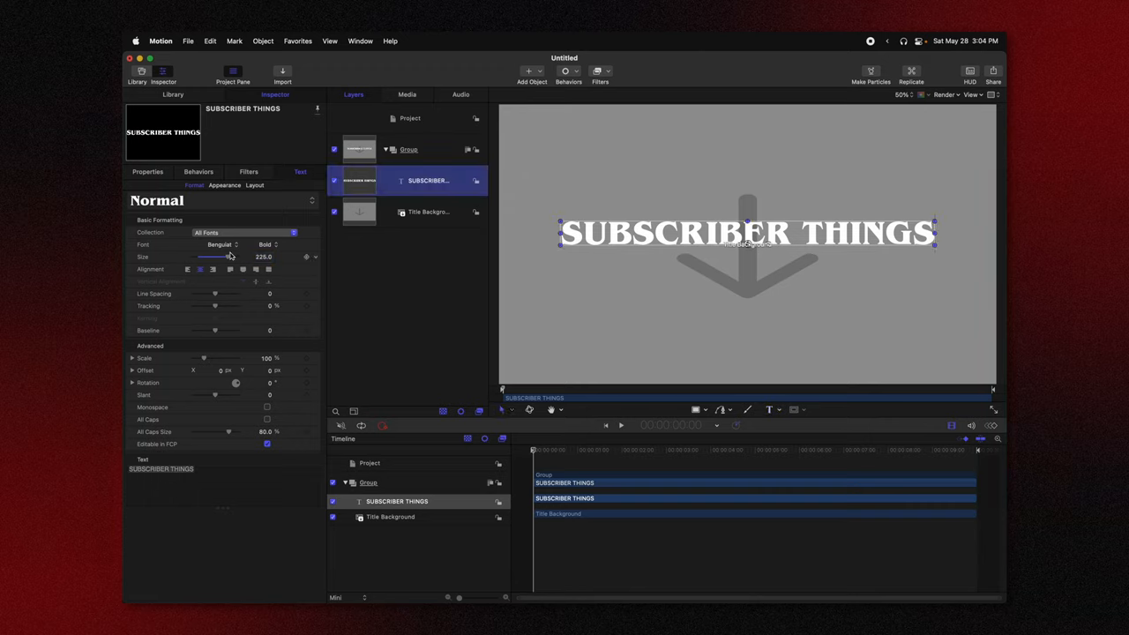
left_click(147, 171)
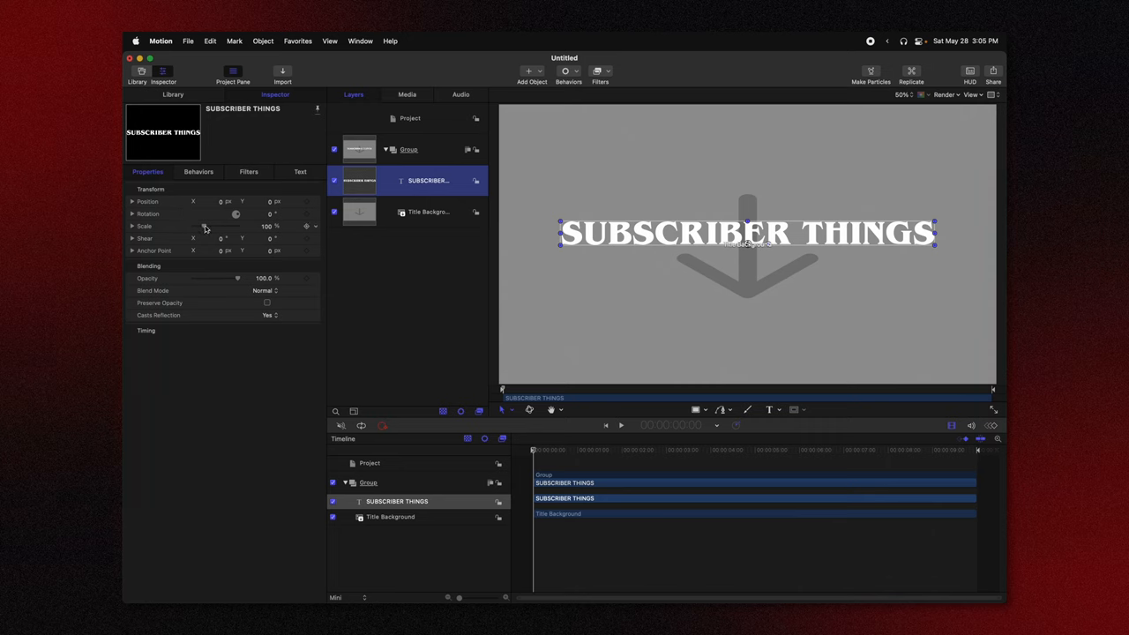
left_click_drag(204, 226, 238, 226)
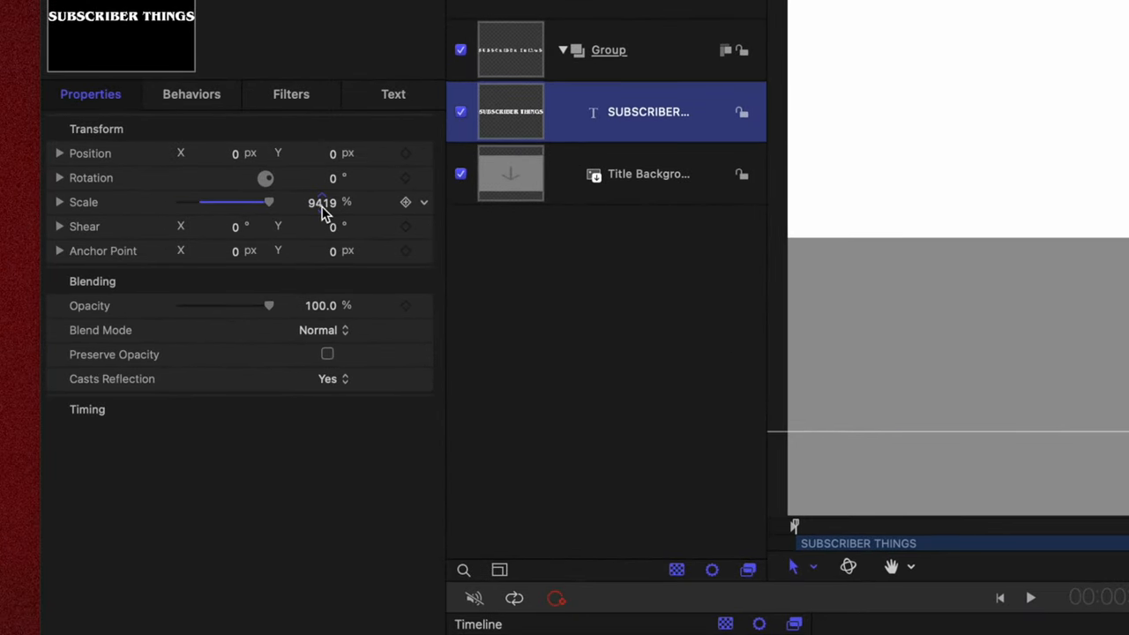
type("400")
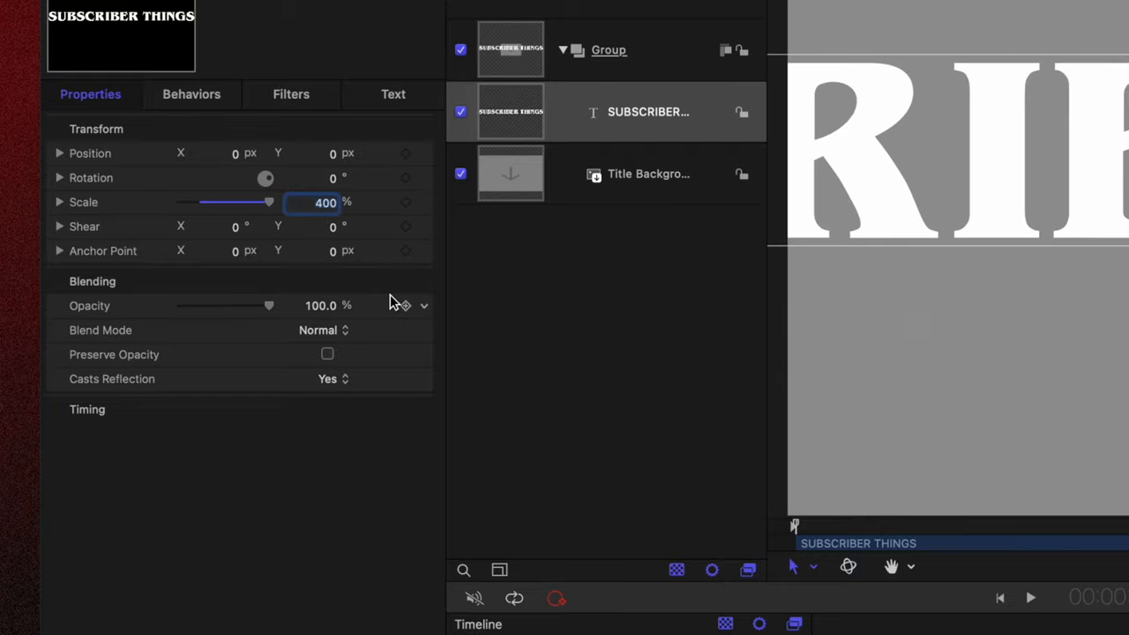
mouse_move(333, 256)
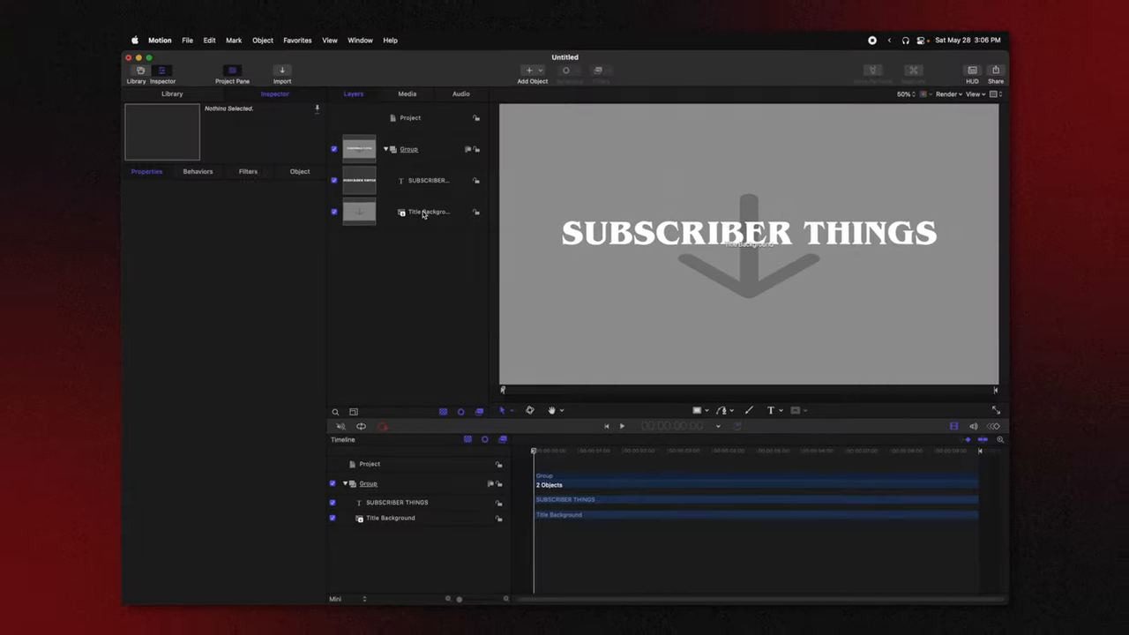
Step: Group the Title Background layer into its own group beneath the text
right_click(429, 212)
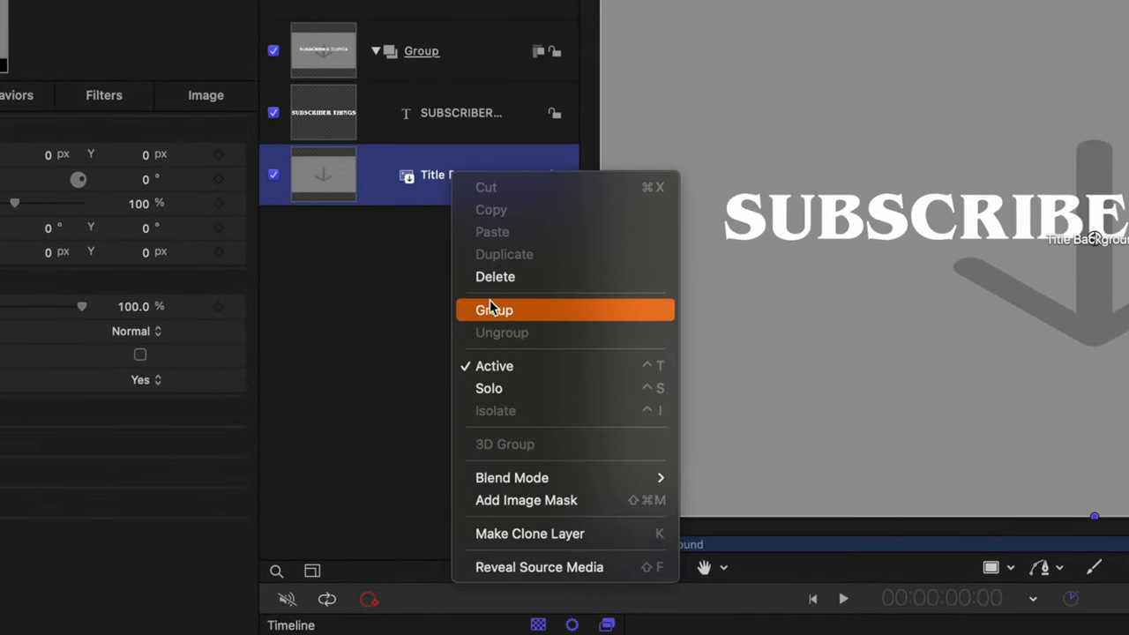
left_click(493, 310)
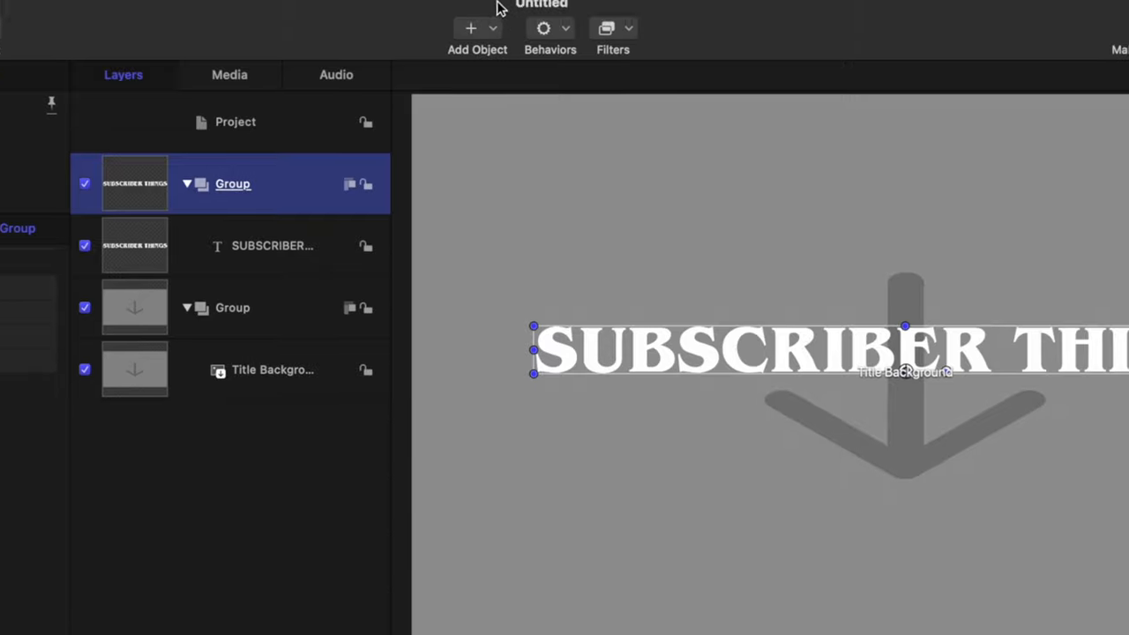
Step: Add a Camera via Add Object, switching the groups to 3D, then clear the selection
left_click(470, 28)
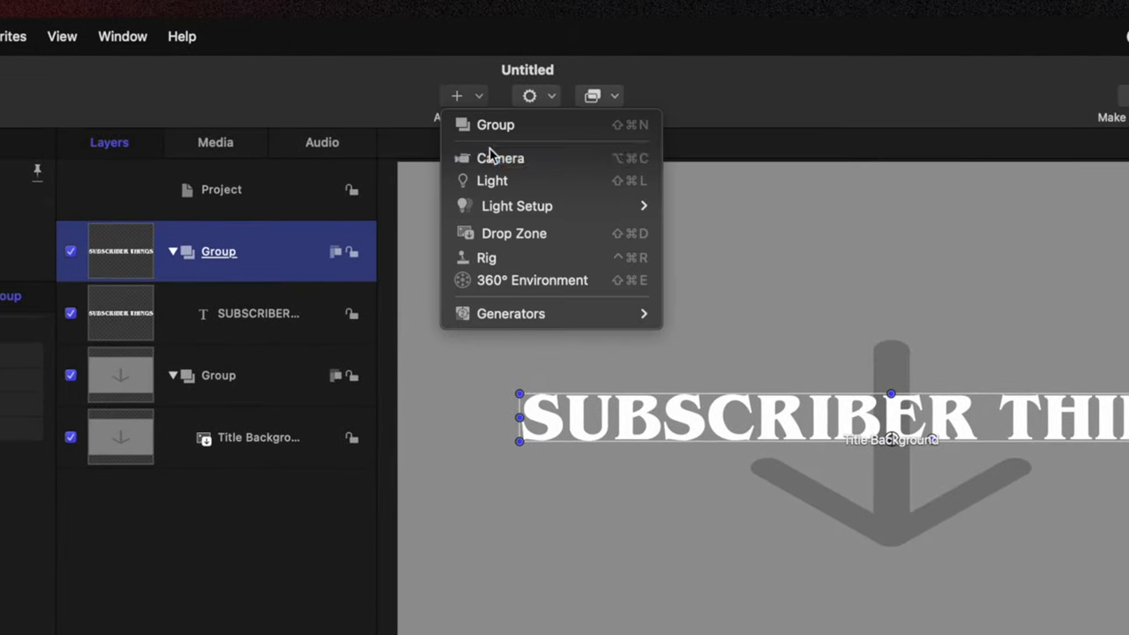
left_click(500, 158)
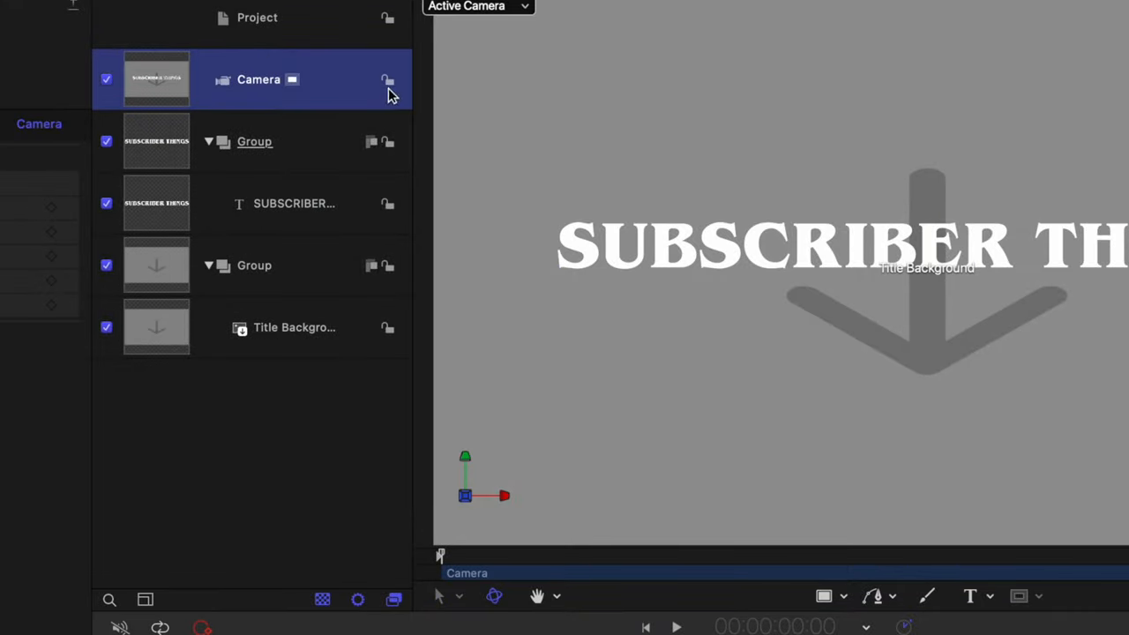
mouse_move(351, 210)
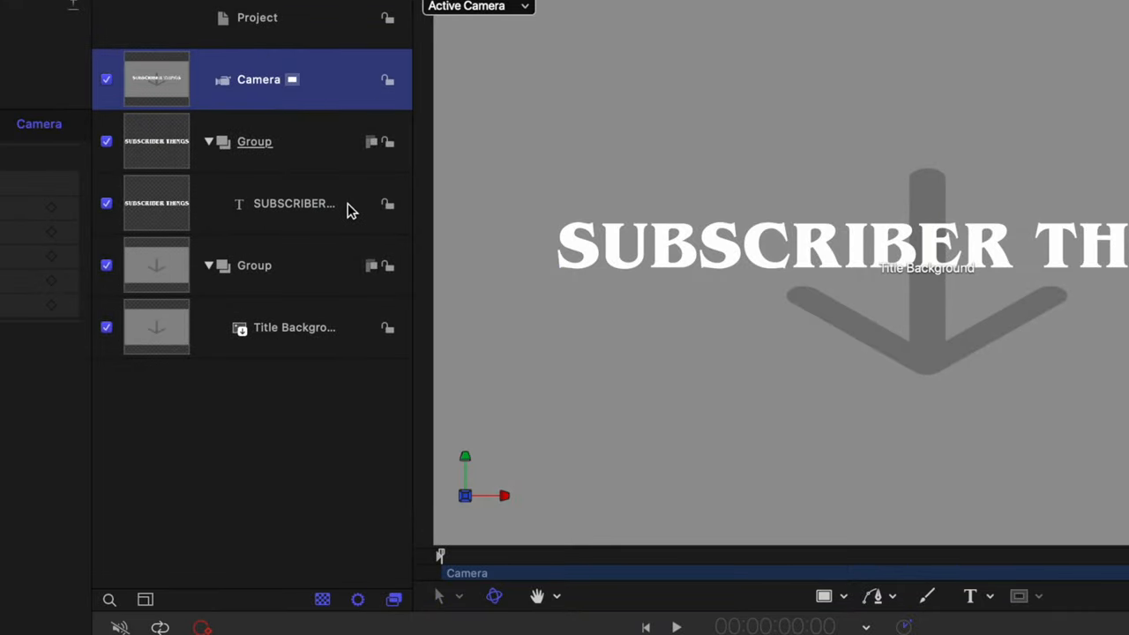
left_click(253, 141)
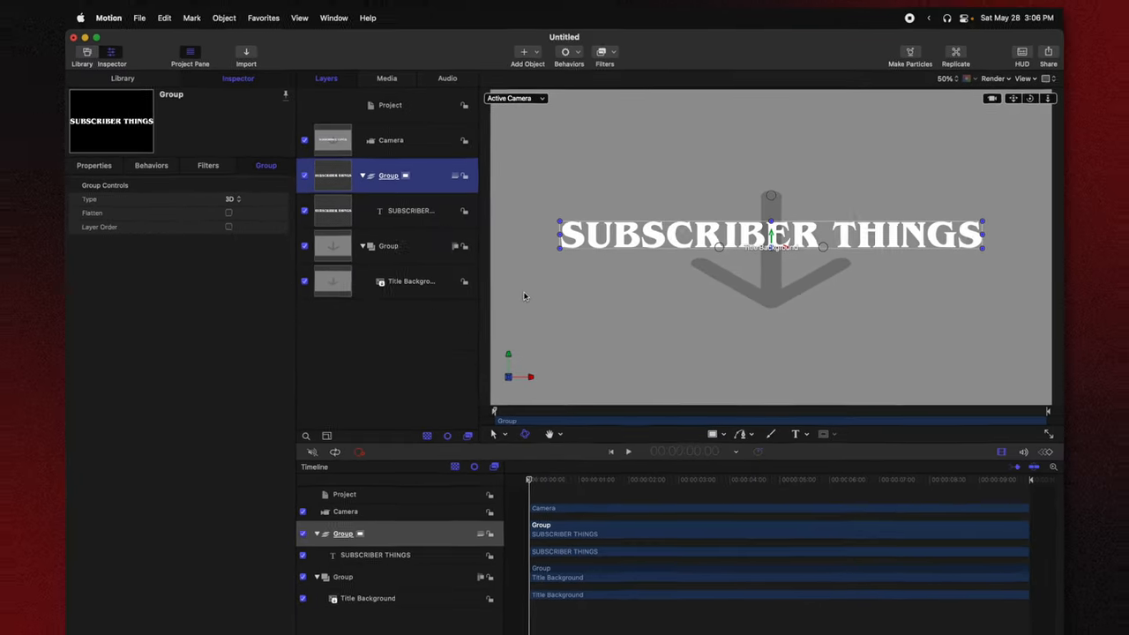
left_click(410, 149)
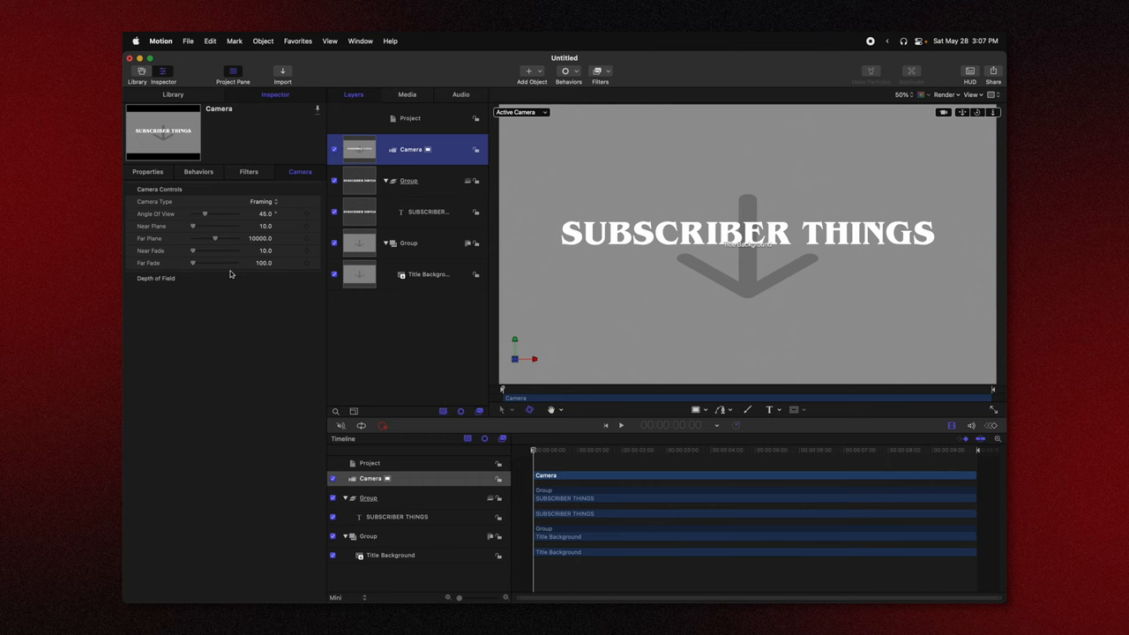
left_click(428, 274)
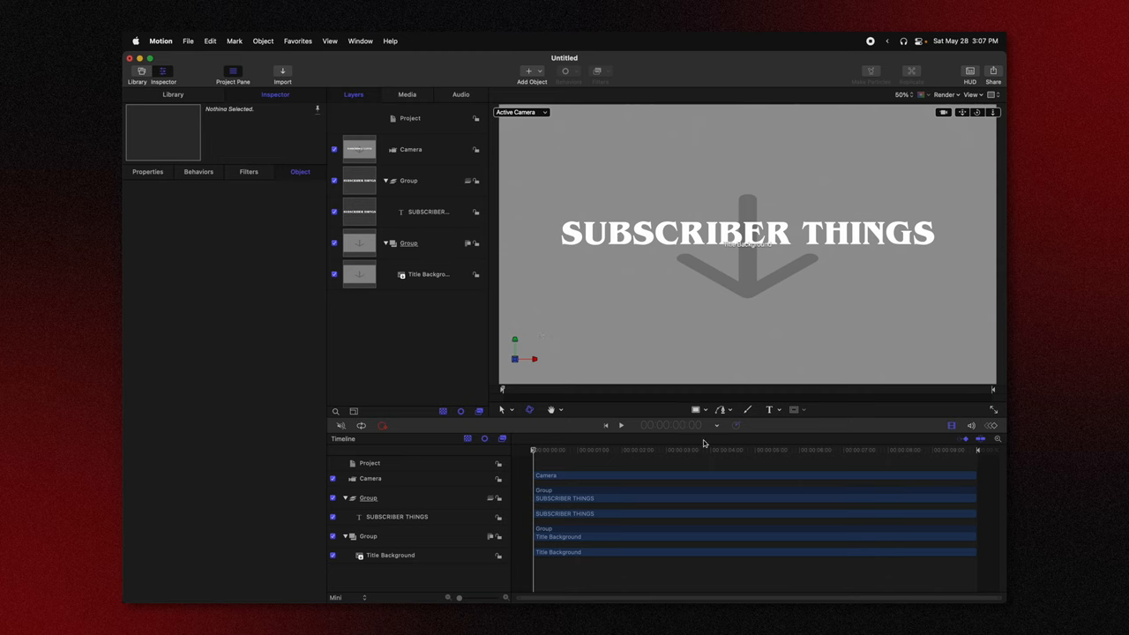
mouse_move(434, 137)
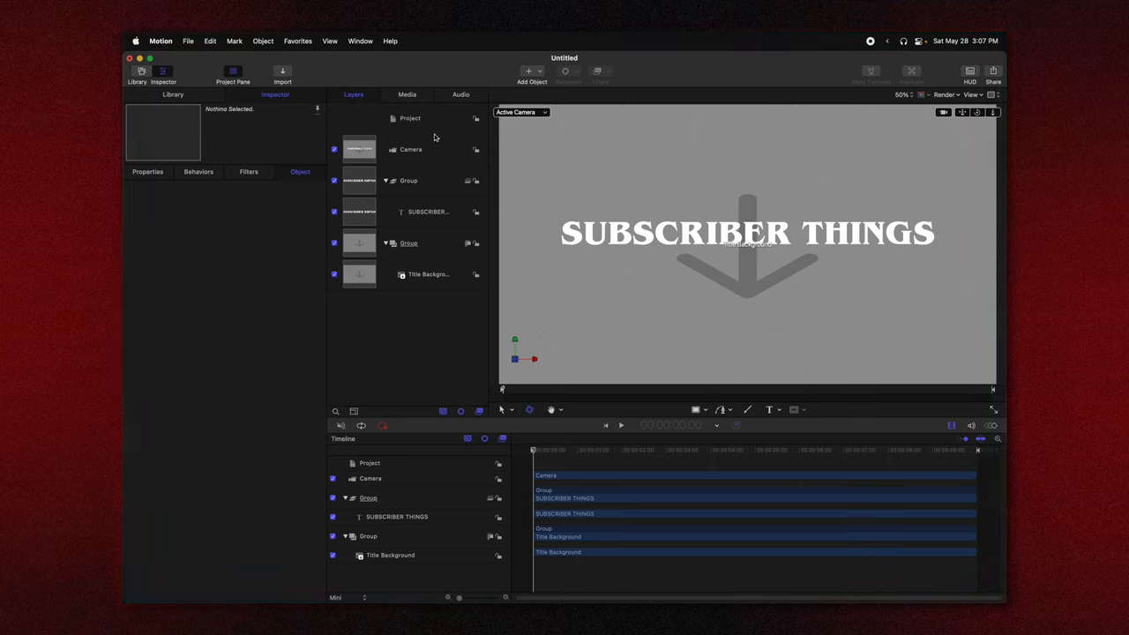
Step: Draw a white rectangle named Framer inside the SUBSCRIBER THINGS text group
left_click(410, 149)
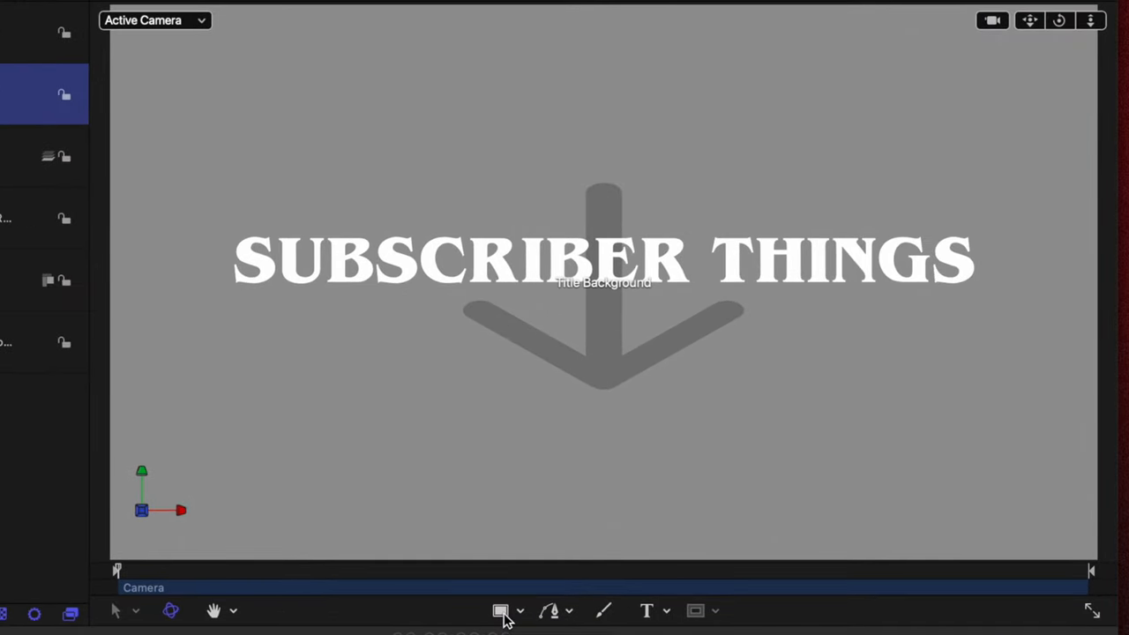
left_click(501, 610)
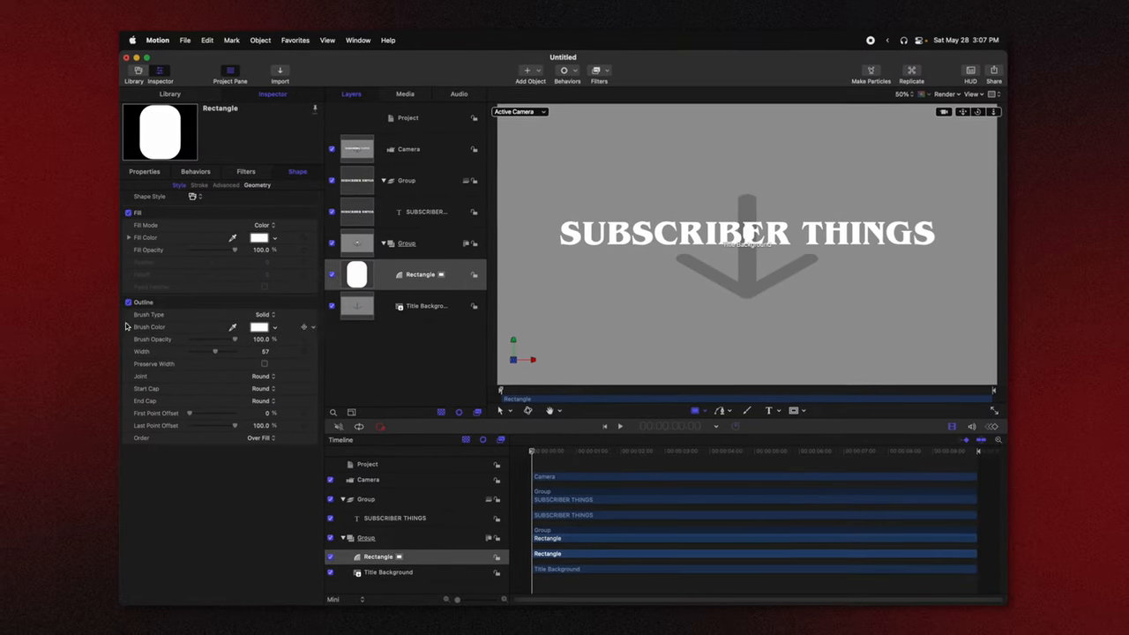
left_click(129, 302)
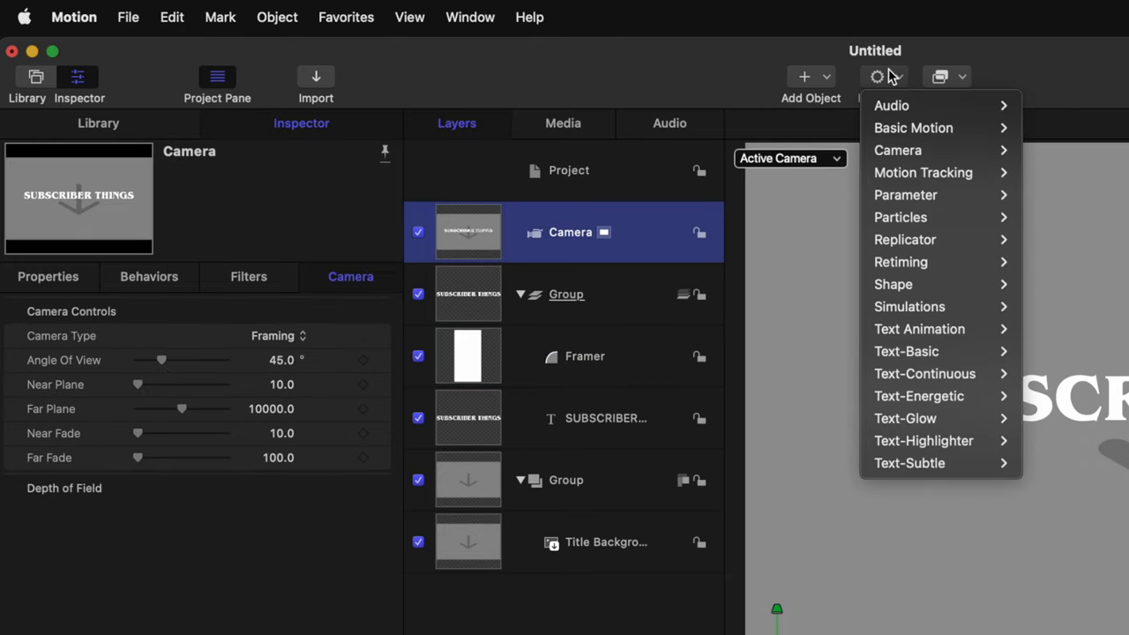
mouse_move(896, 150)
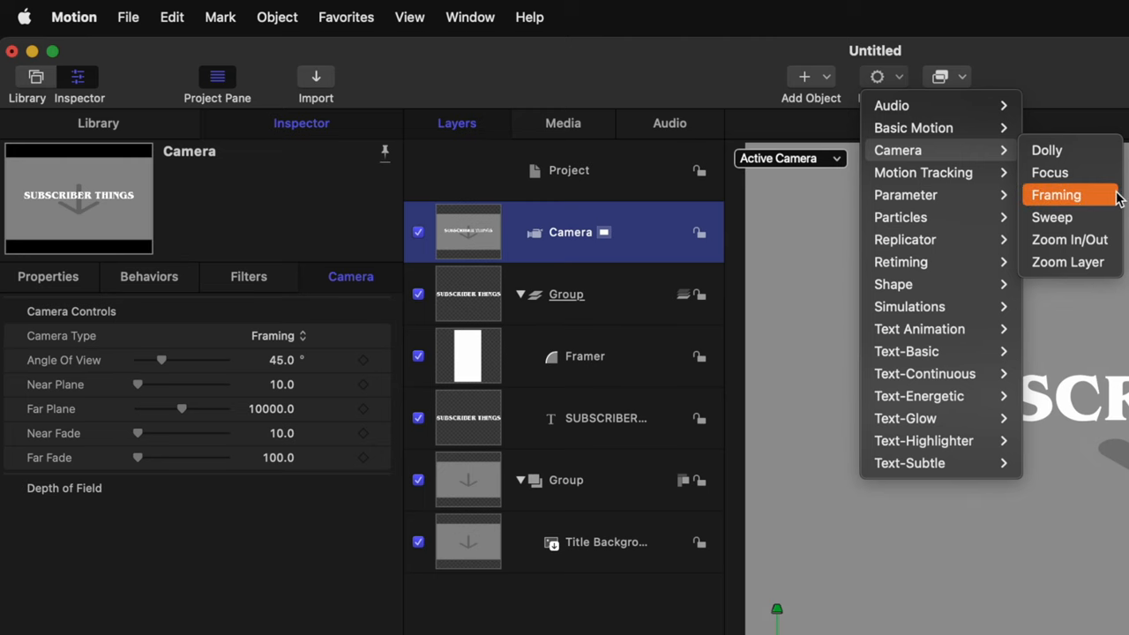
Step: Add a Framing behaviour to the camera targeting the Framer rectangle
left_click(1055, 194)
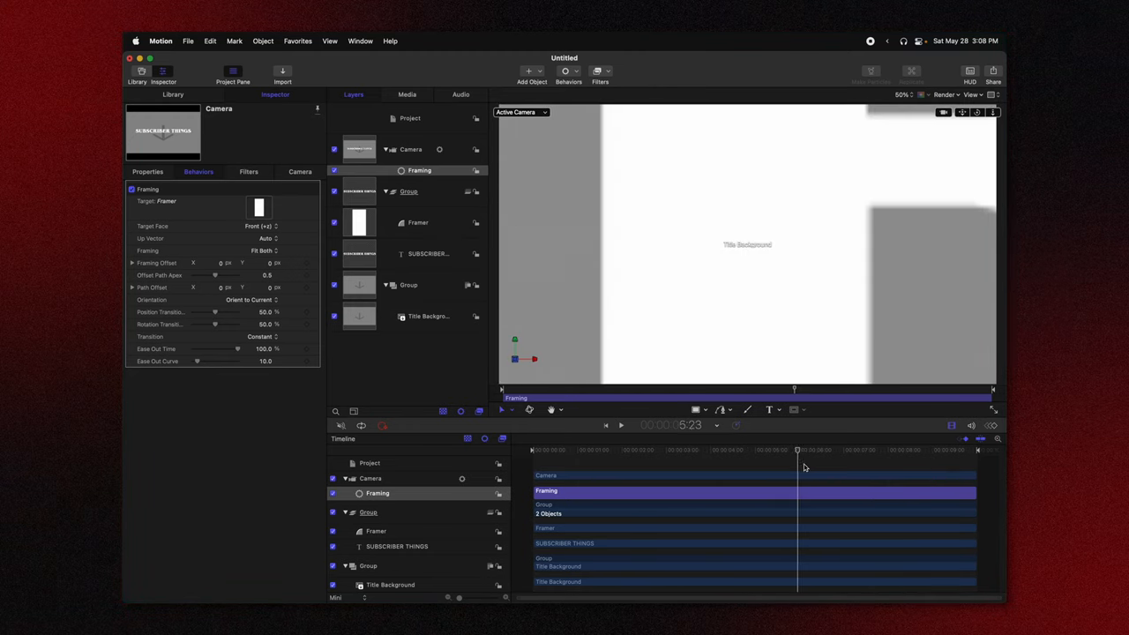
Step: Set the Framing behaviour to orient to final with Ease Both, and check the end framing
left_click_drag(796, 450, 759, 450)
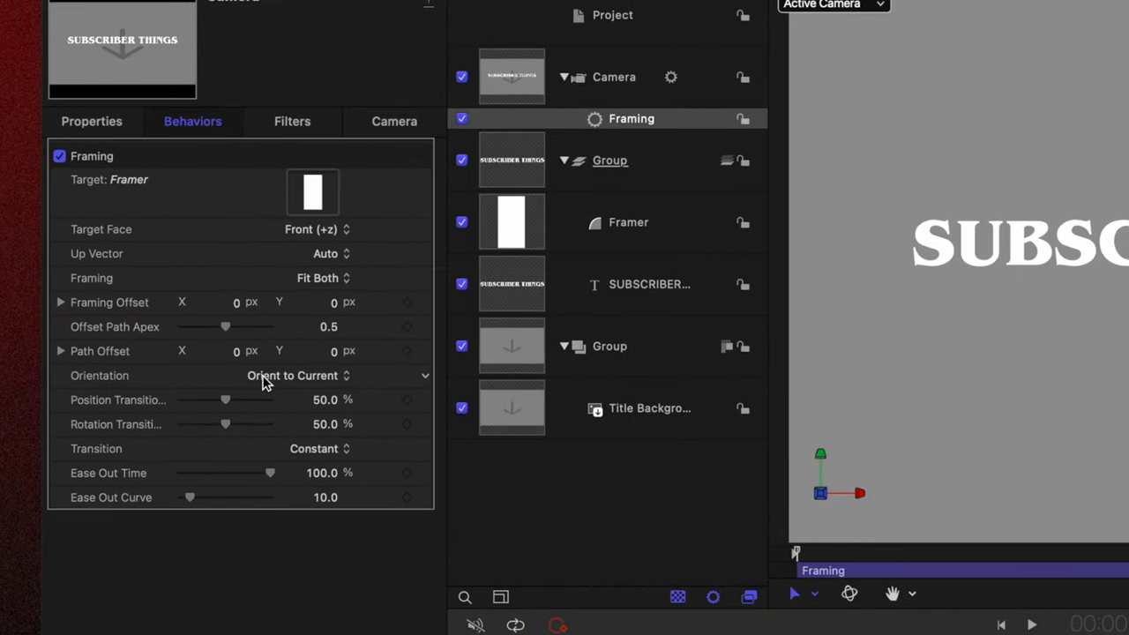
left_click(300, 374)
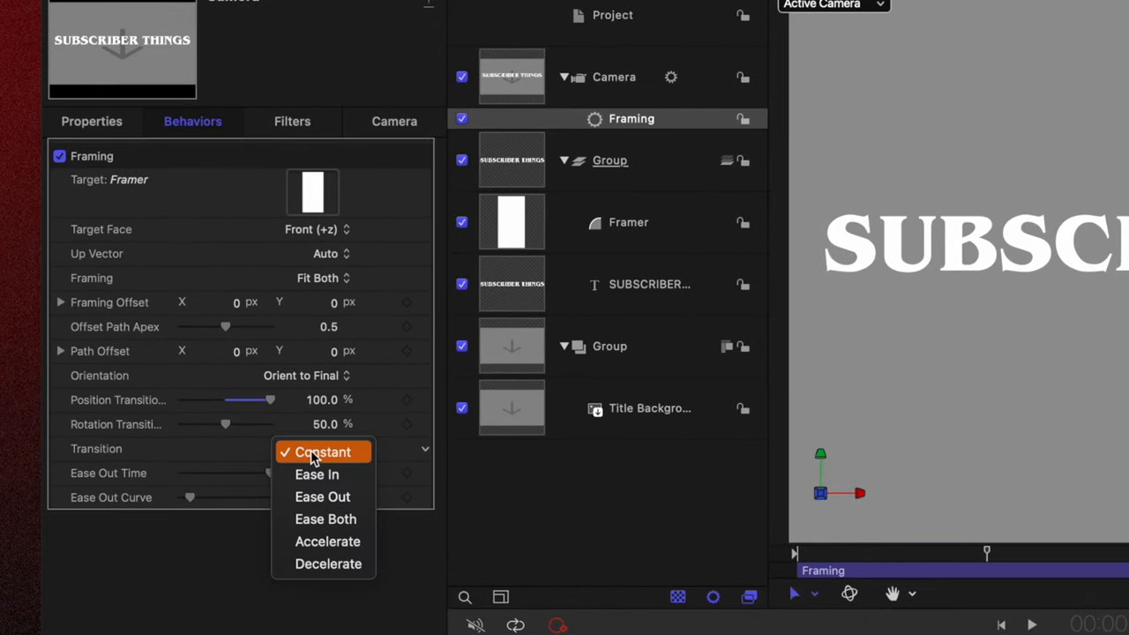
left_click(326, 518)
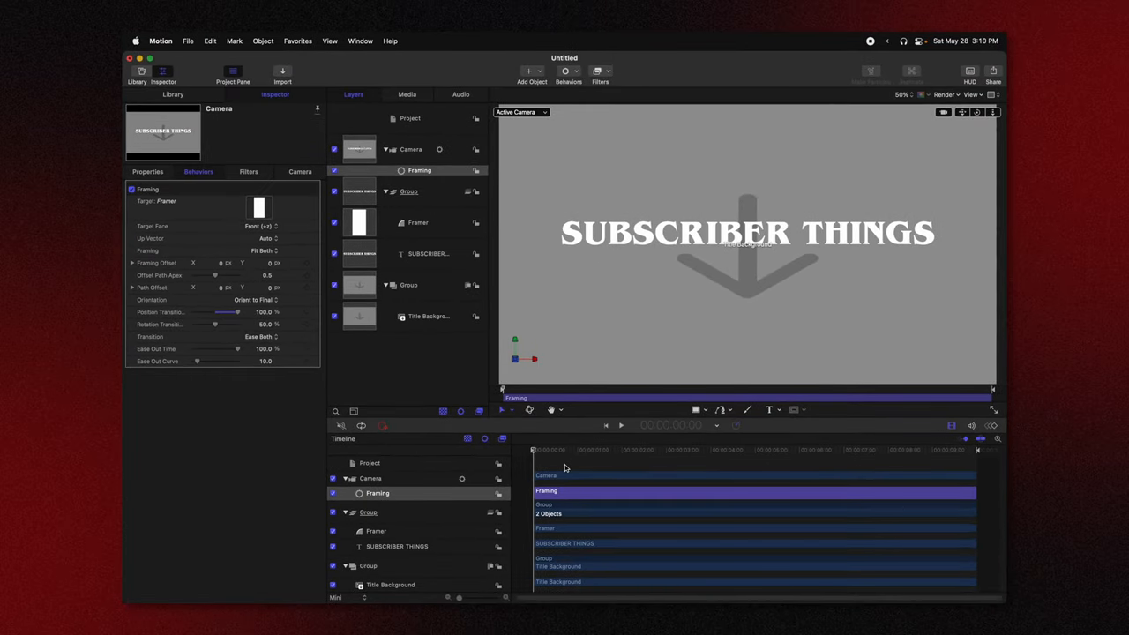
left_click(620, 425)
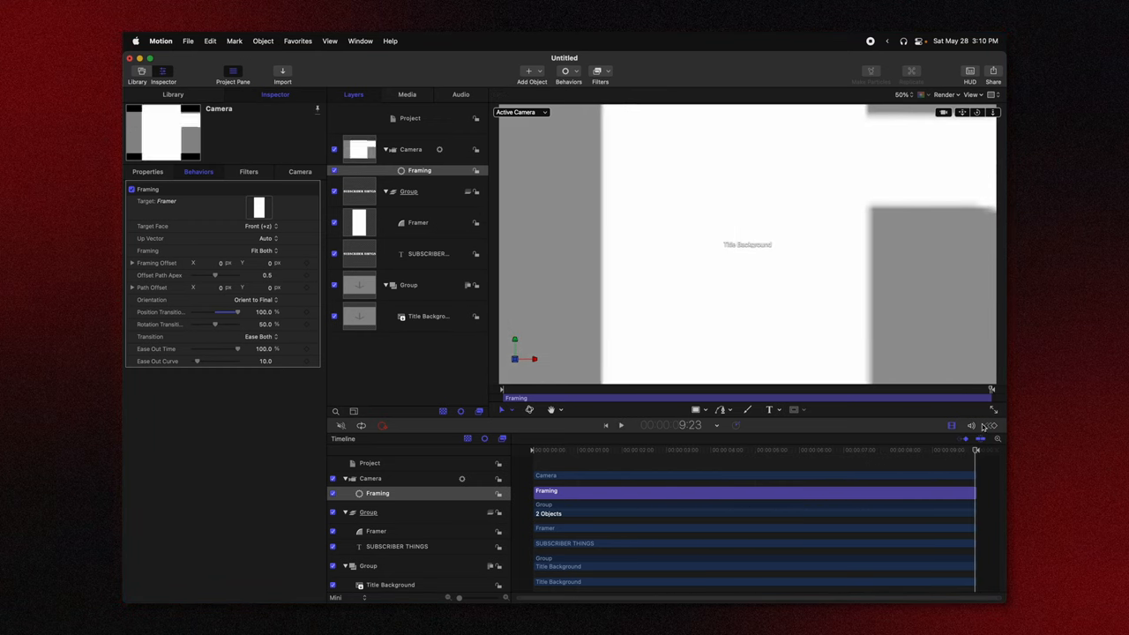
mouse_move(822, 286)
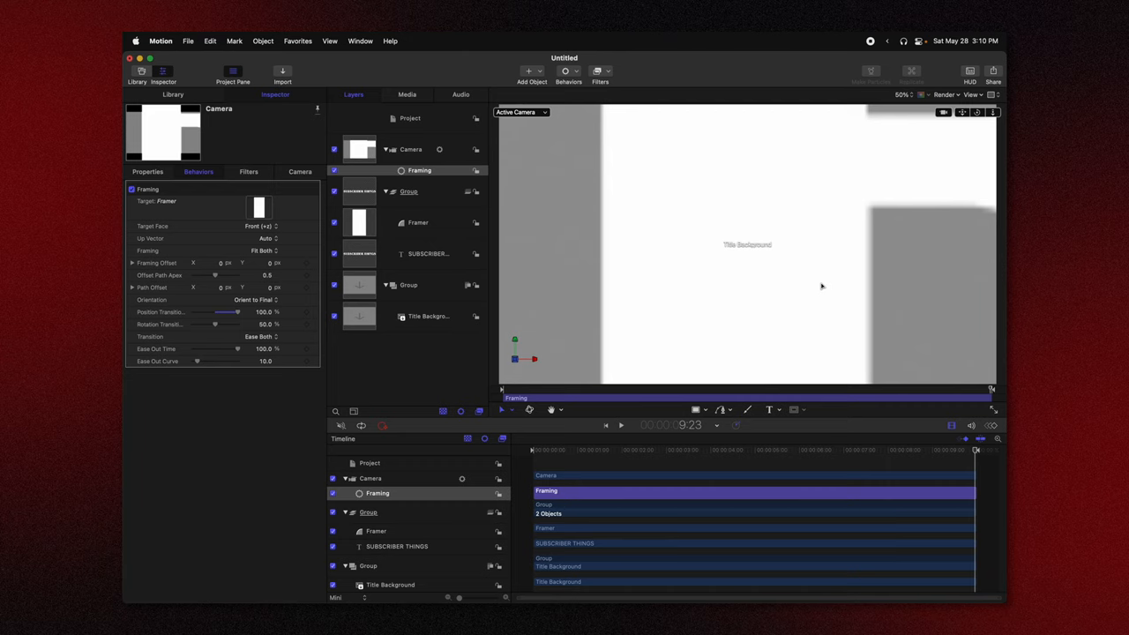
left_click(418, 223)
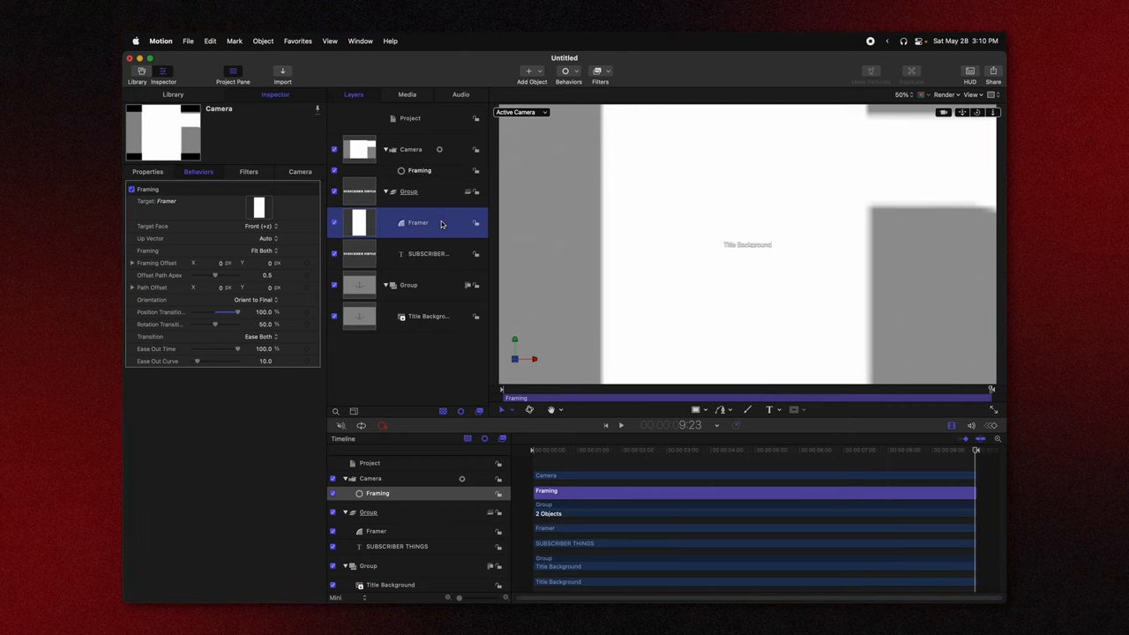
left_click(417, 222)
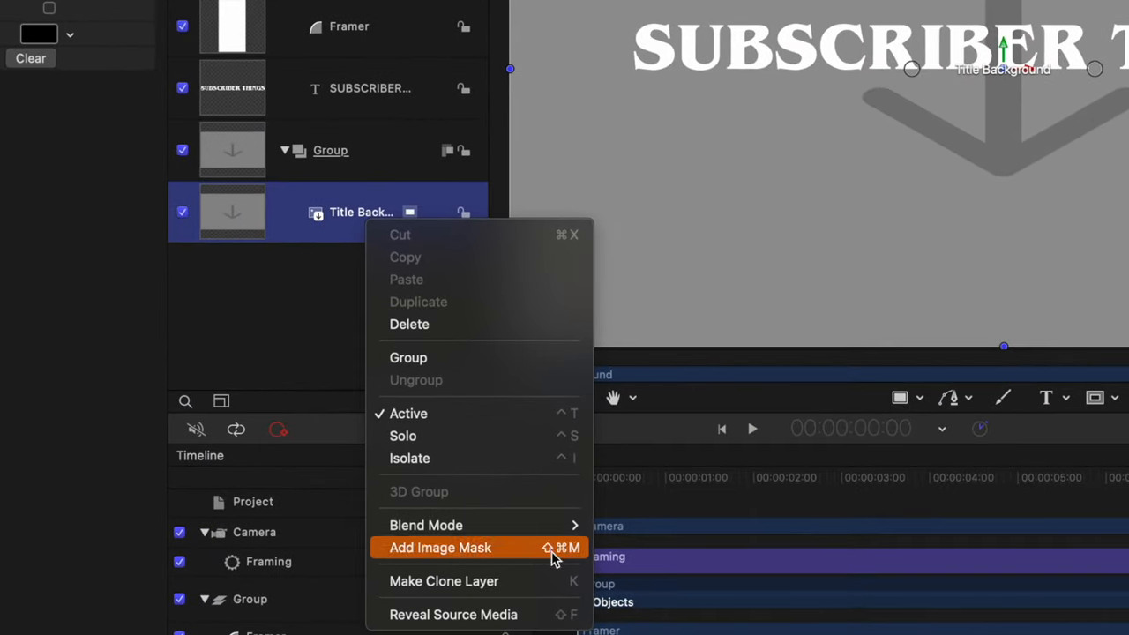
Step: Add an image mask to Title Background using the SUBSCRIBER THINGS text as a stencil
left_click(440, 547)
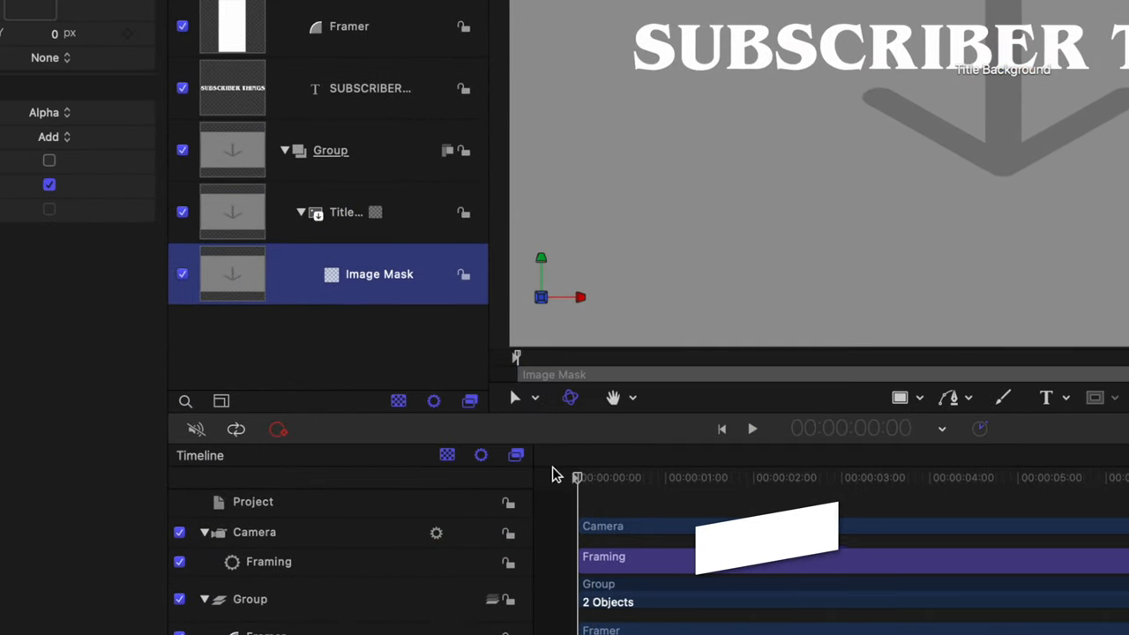
key("cmd+shift+m")
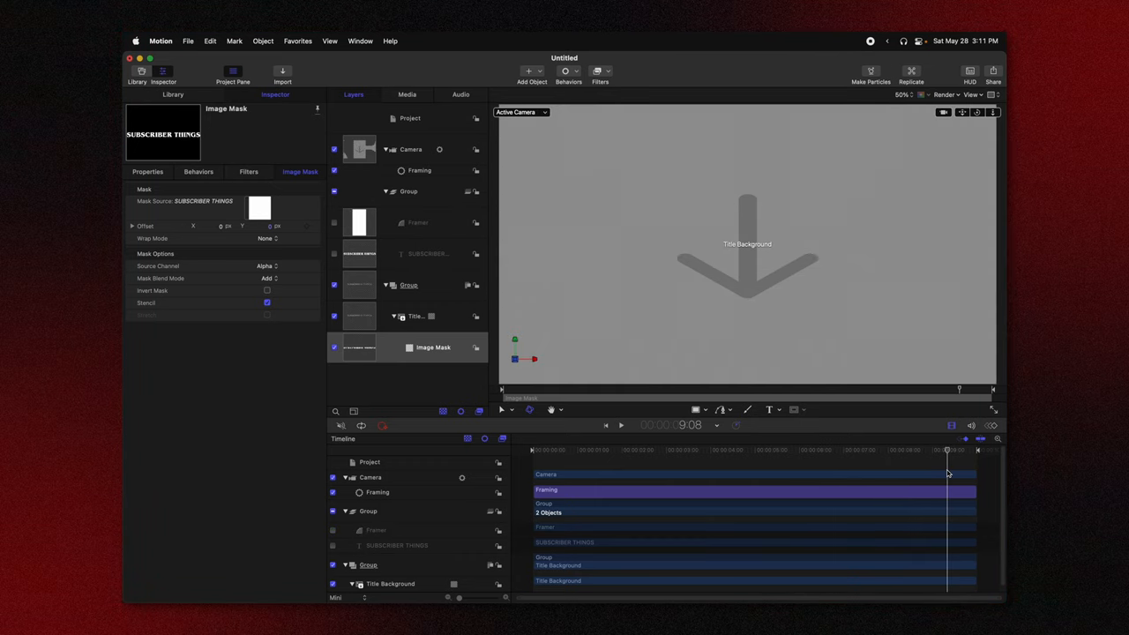
left_click_drag(946, 450, 890, 450)
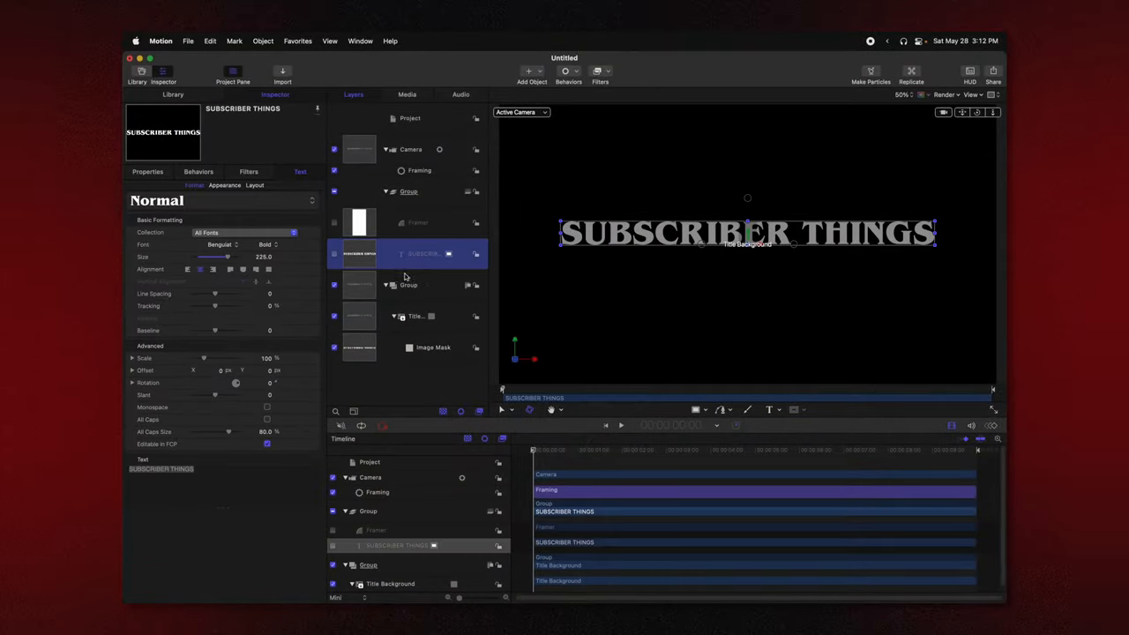
Step: Adjust the text layer's opacity properties and create a clone of the text
left_click(147, 171)
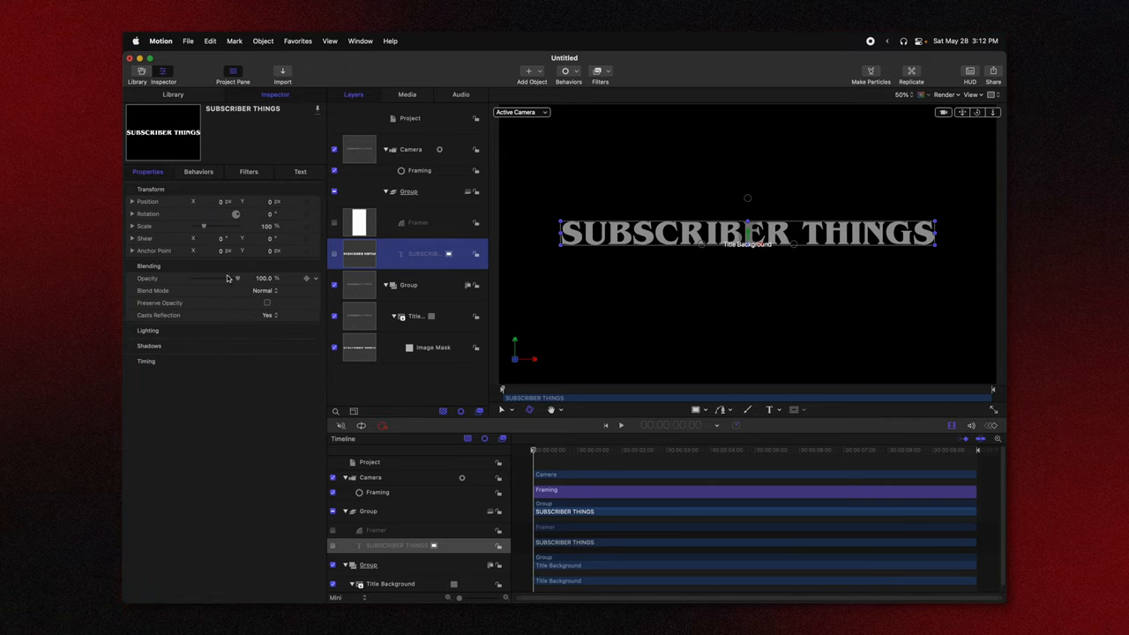
left_click_drag(238, 278, 192, 277)
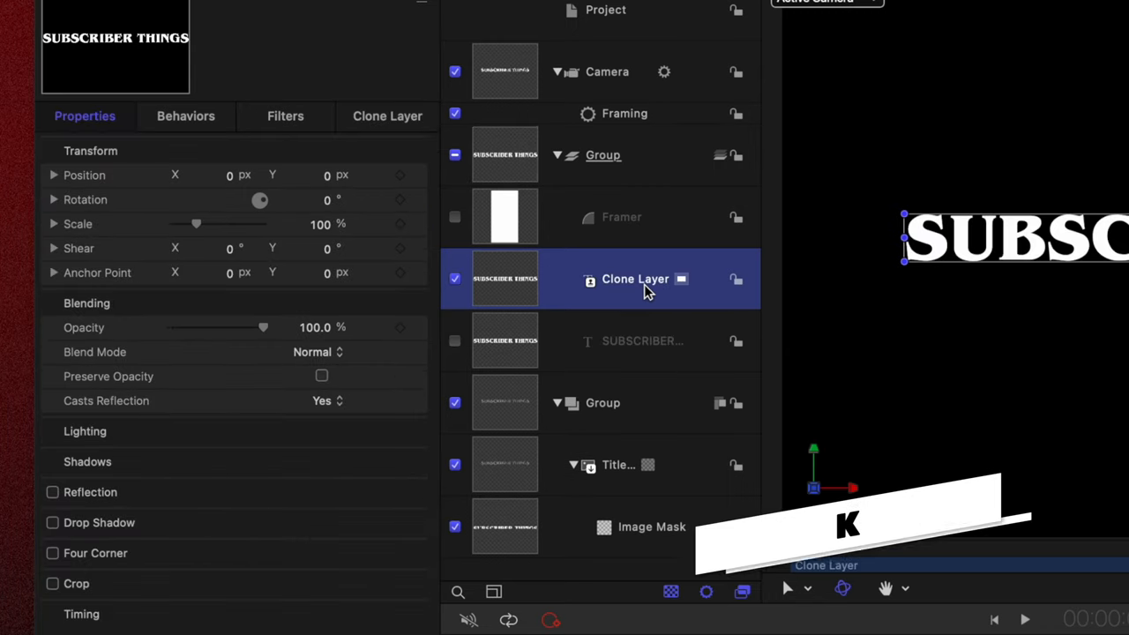
Step: Turn the original SUBSCRIBER THINGS text's face colour red
left_click(641, 341)
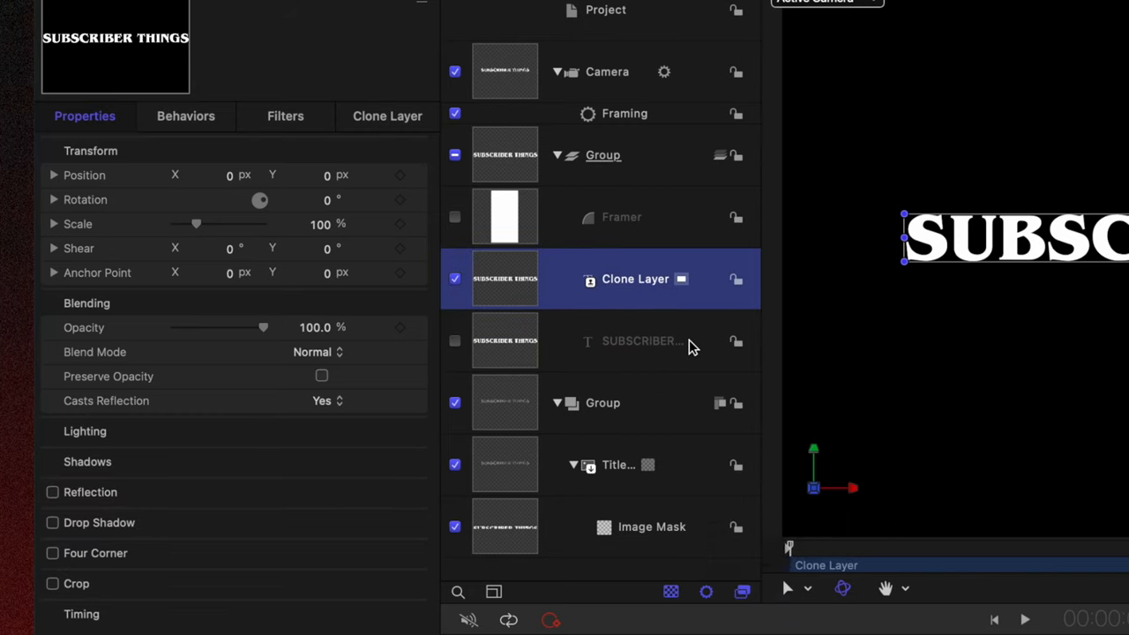
left_click(635, 341)
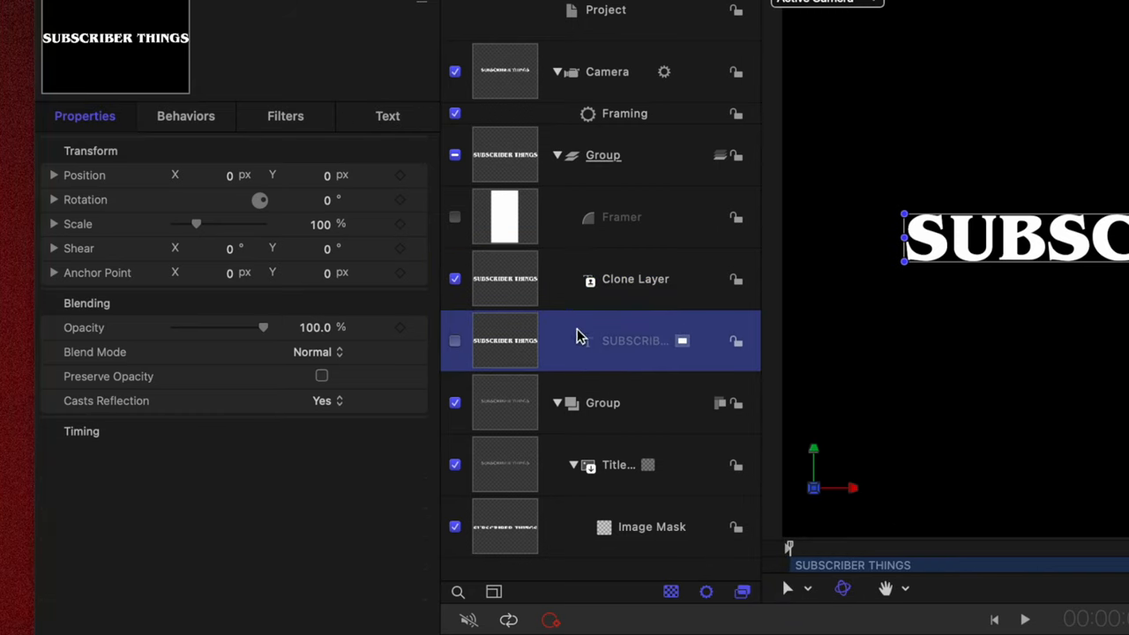
left_click(635, 279)
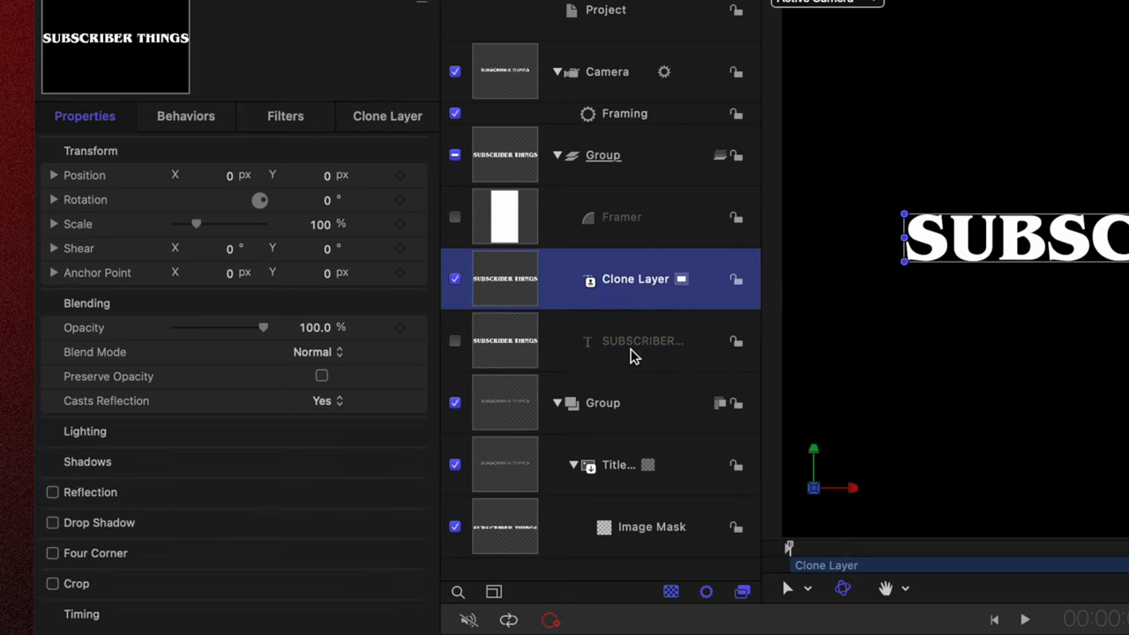
left_click(642, 341)
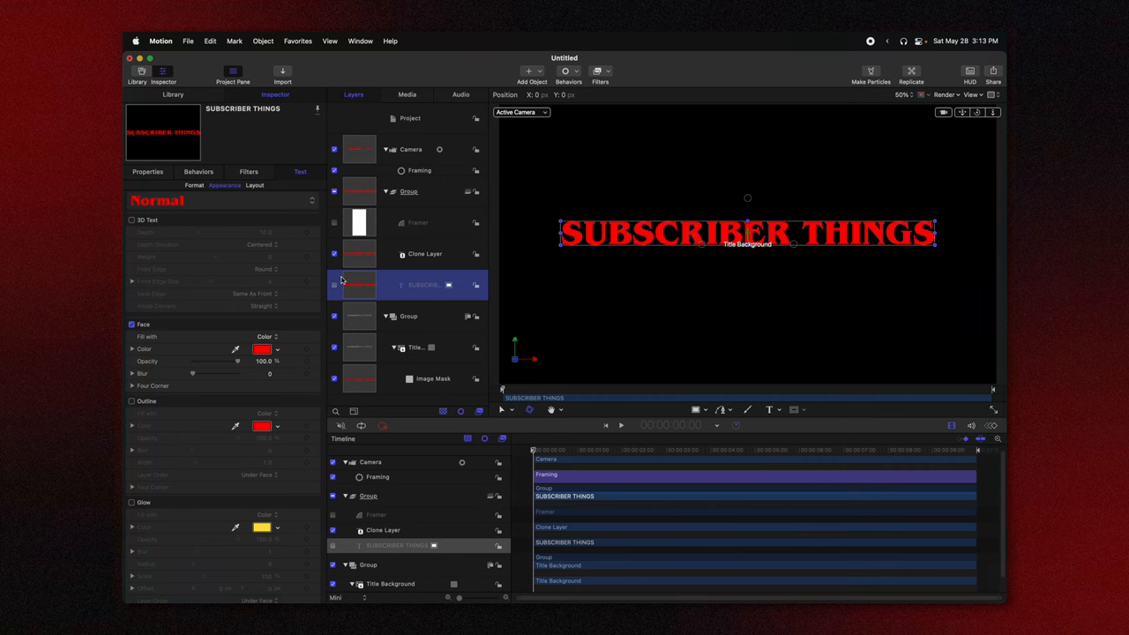
mouse_move(391, 301)
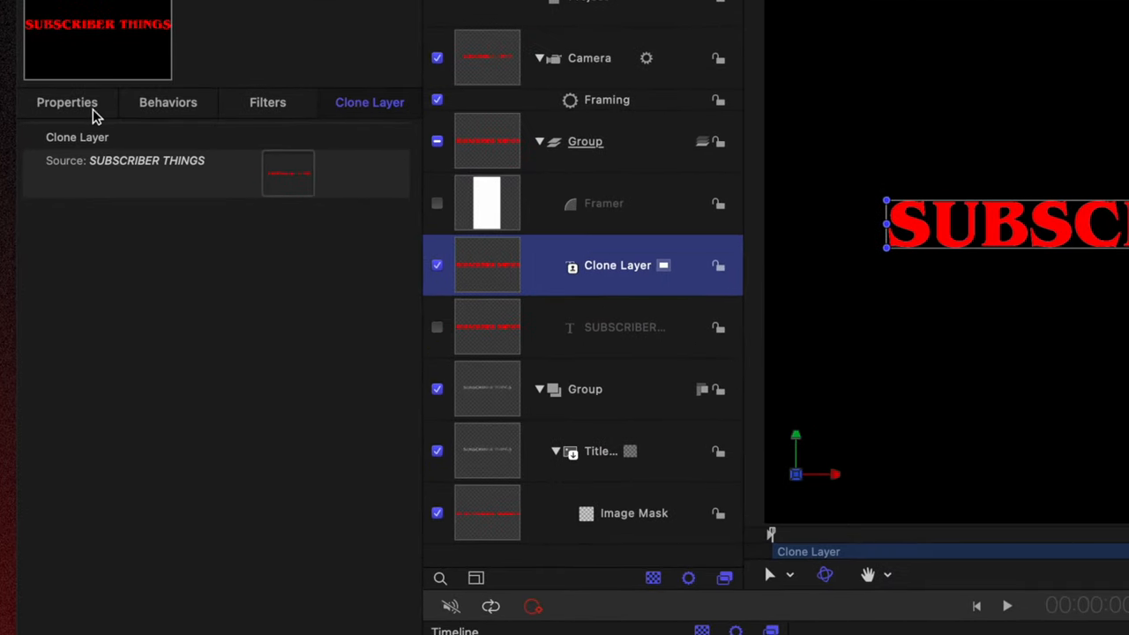
Step: Keyframe the Clone Layer's opacity from 100% to 0% and preview the fade
left_click(67, 102)
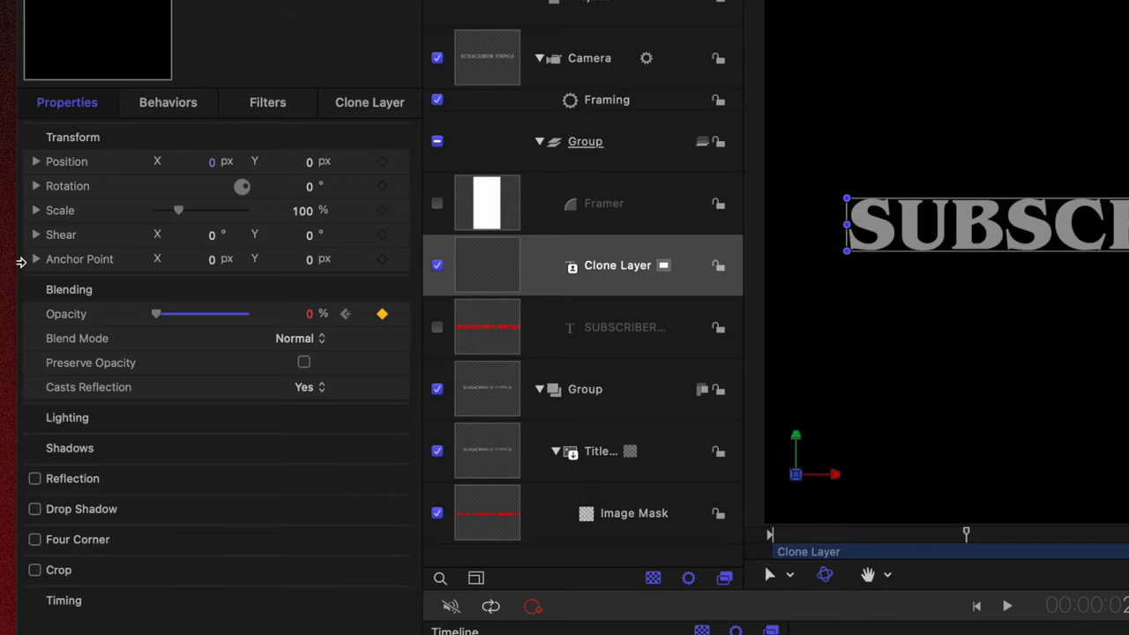
left_click_drag(156, 313, 188, 313)
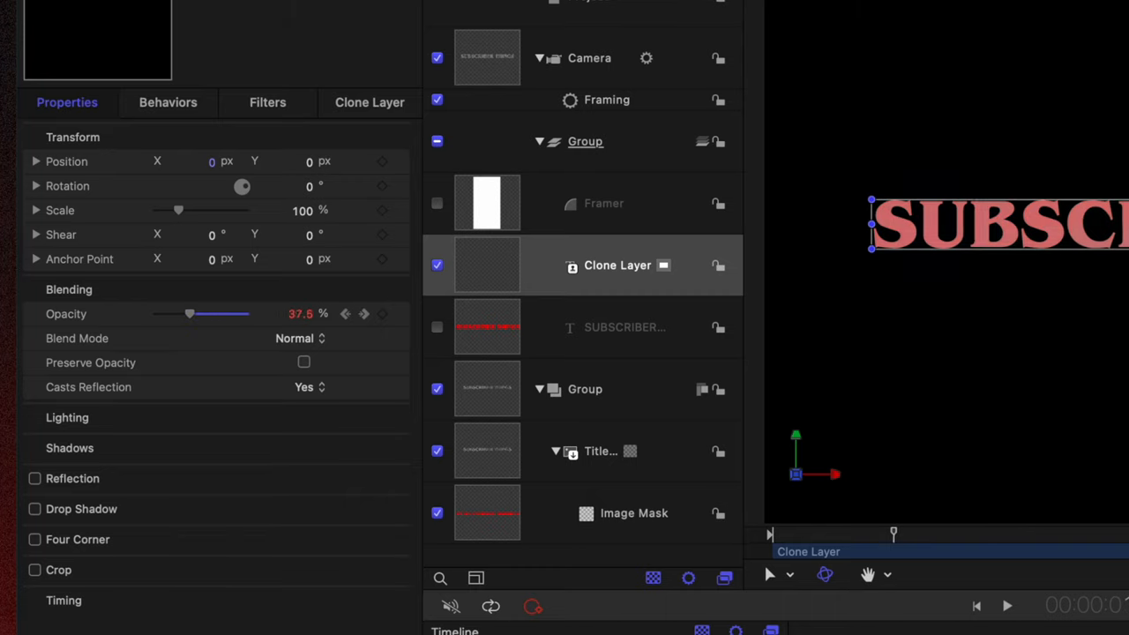
left_click_drag(189, 313, 241, 313)
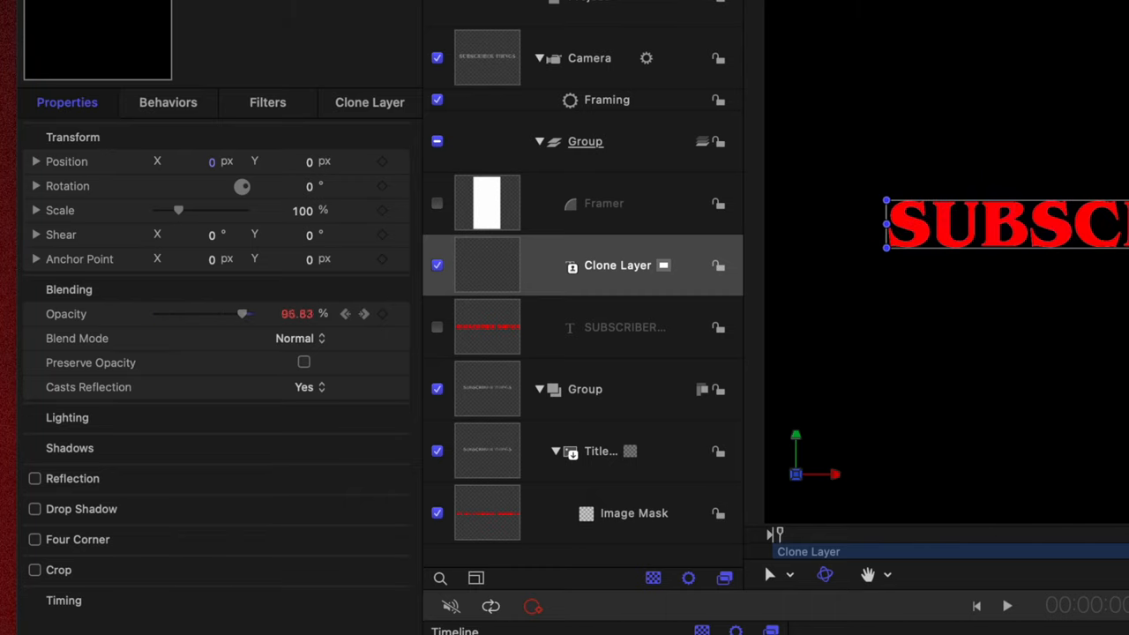
left_click_drag(242, 313, 156, 313)
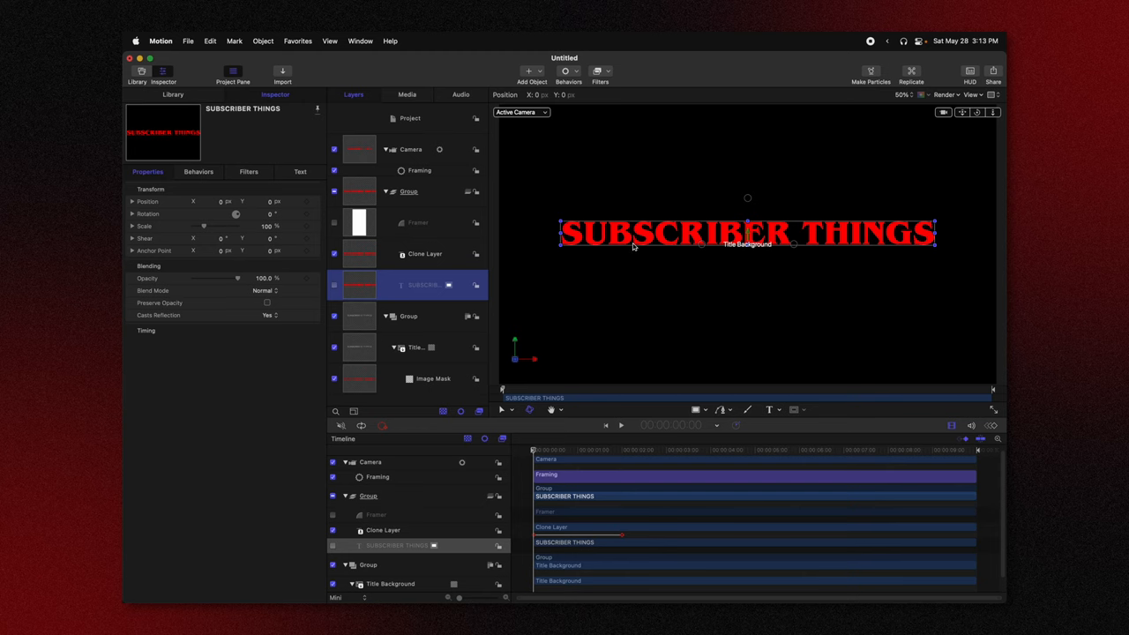
Step: Add an Align To behaviour on the clone layer targeting the SUBSCRIBER THINGS text
left_click_drag(747, 233, 786, 263)
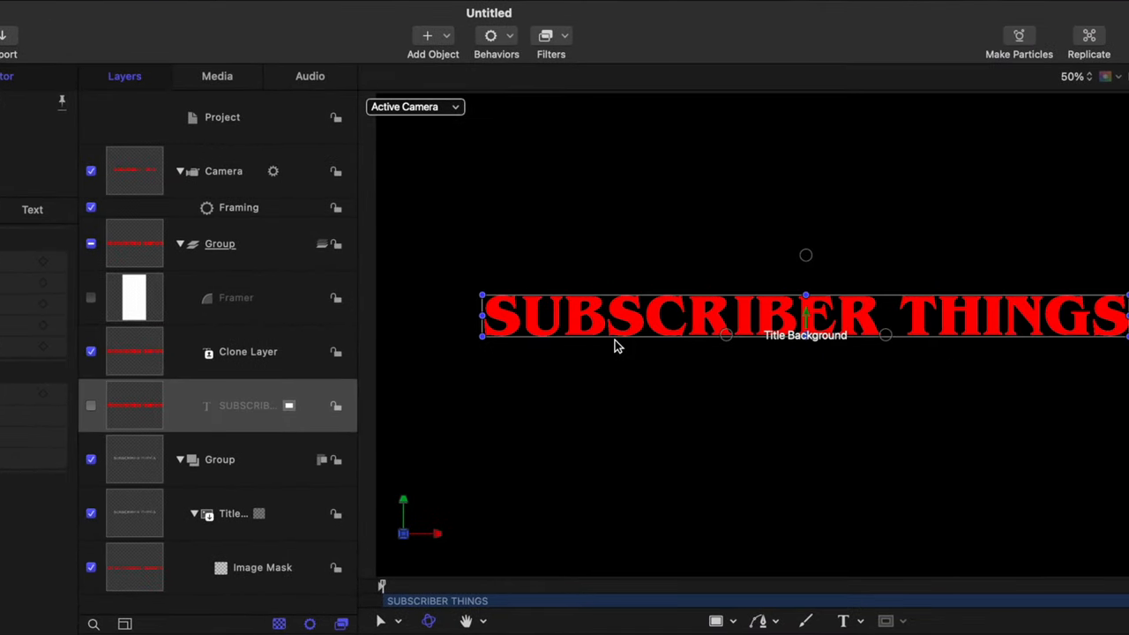
left_click(247, 351)
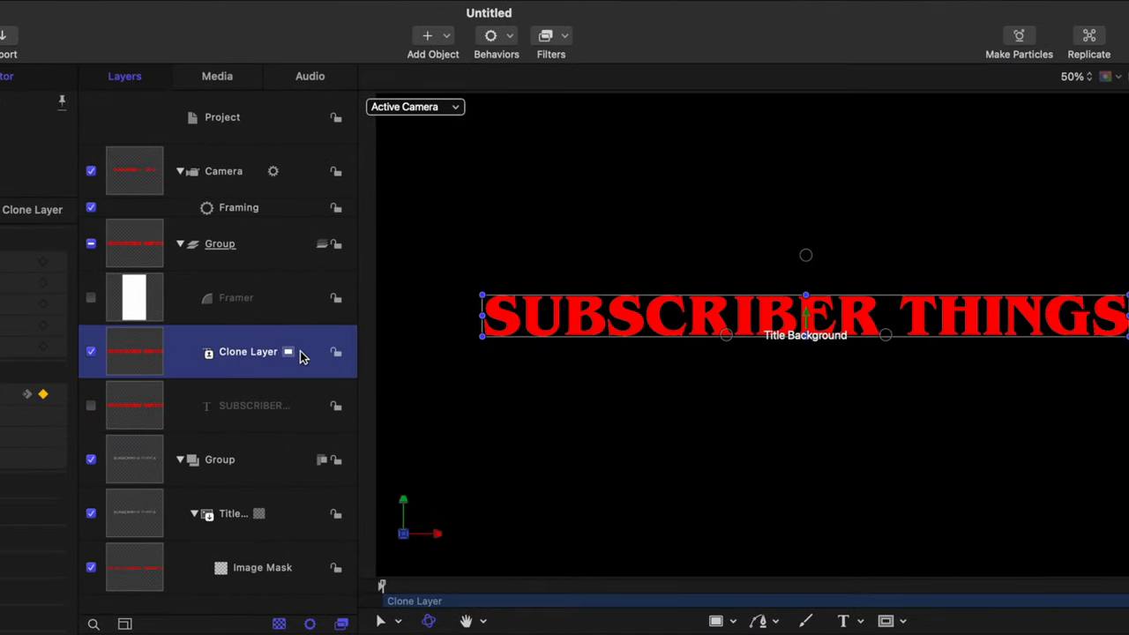
left_click(495, 39)
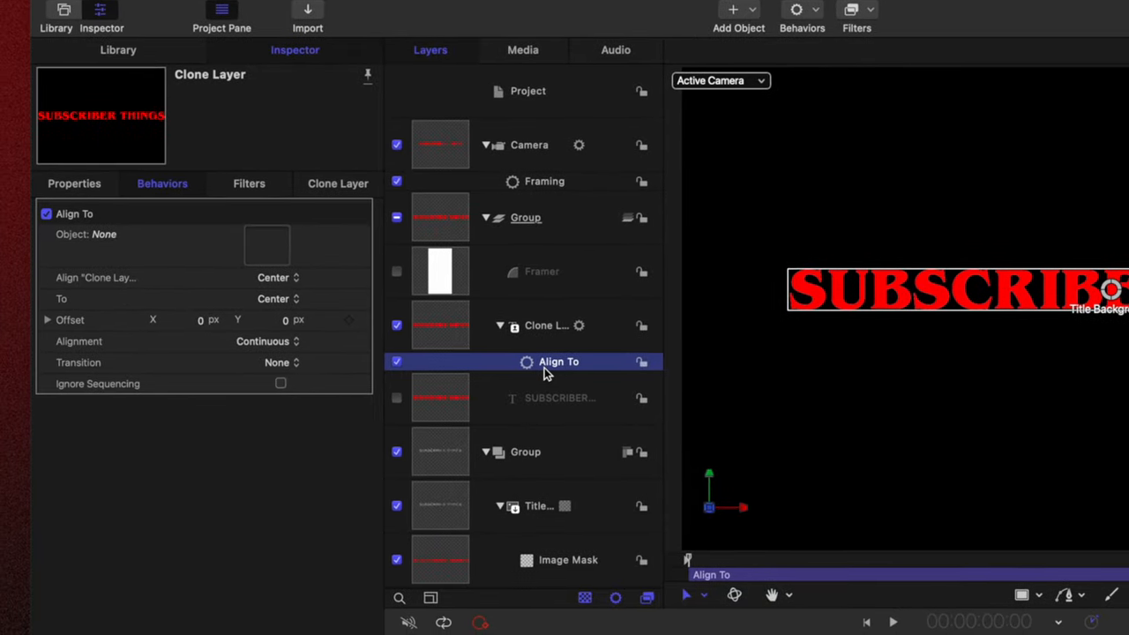
mouse_move(534, 338)
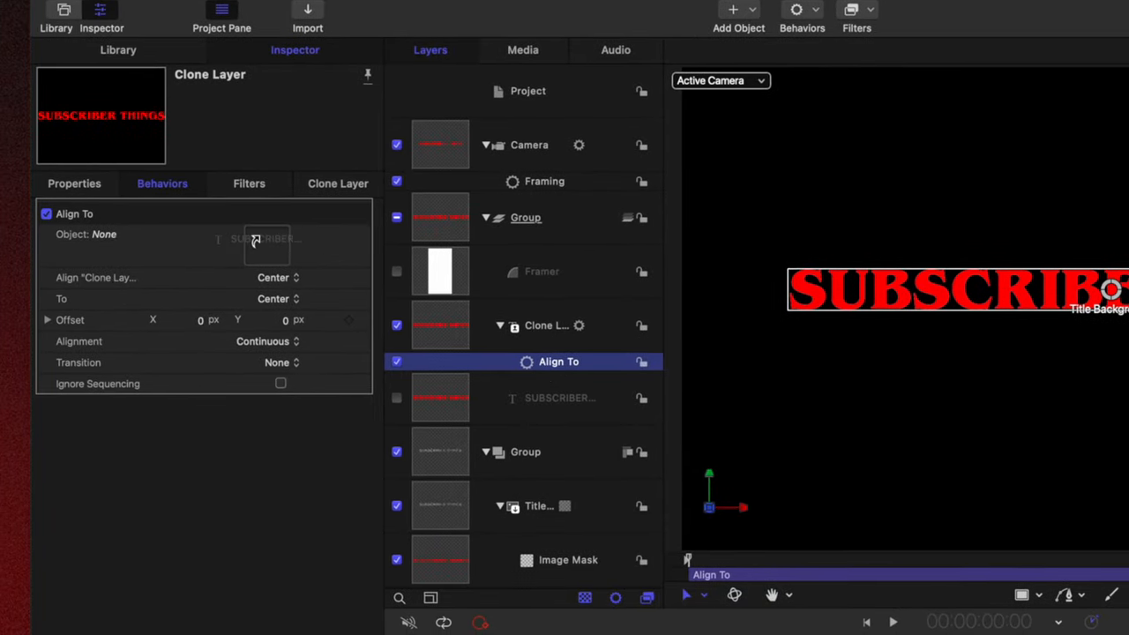
left_click(265, 240)
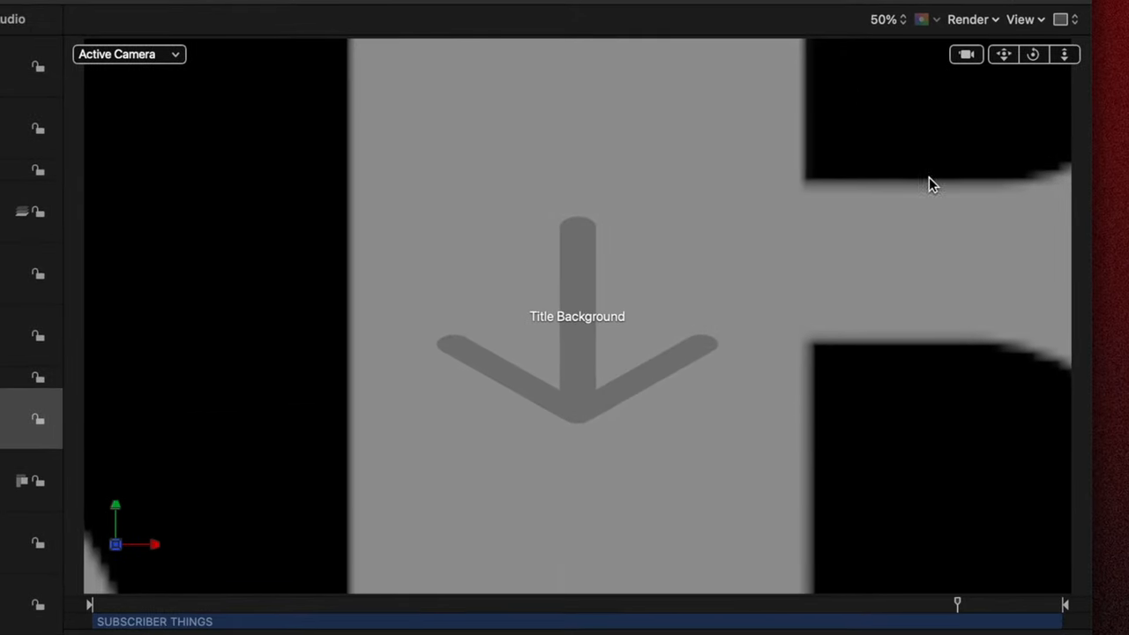
mouse_move(933, 57)
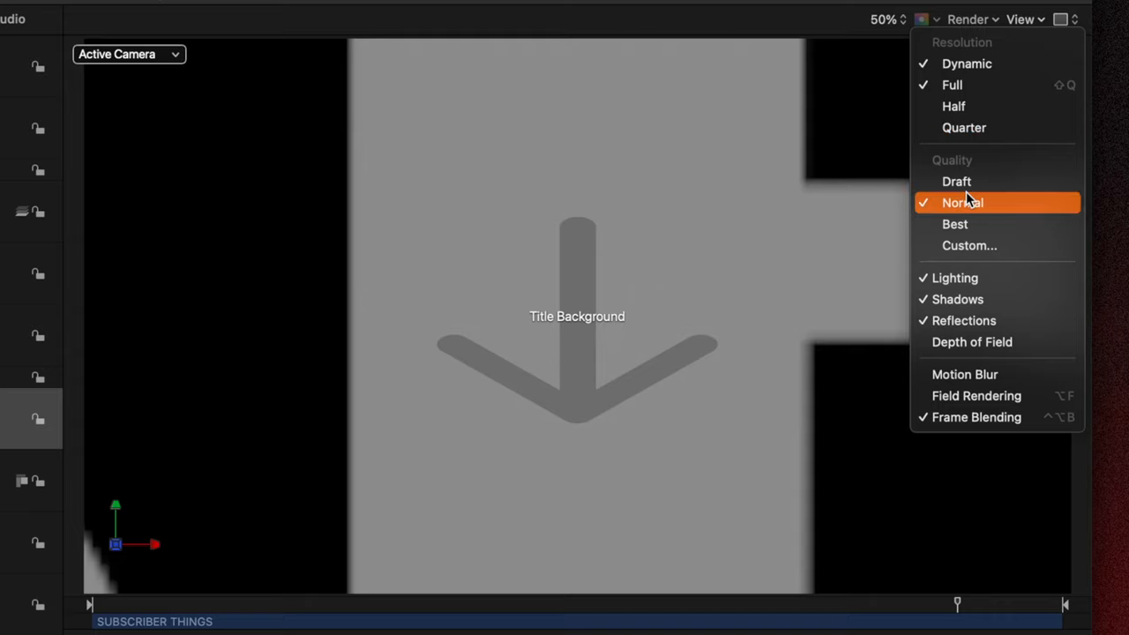
mouse_move(955, 223)
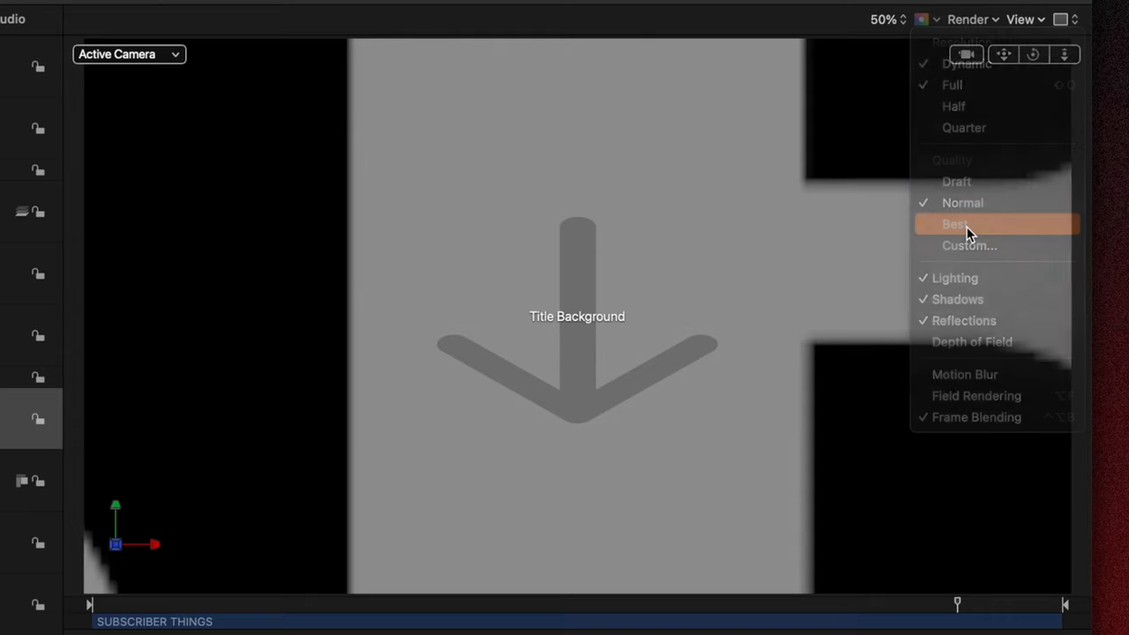
Step: Render the canvas at Best quality and lower the Framing position transition to about 52%
left_click(955, 223)
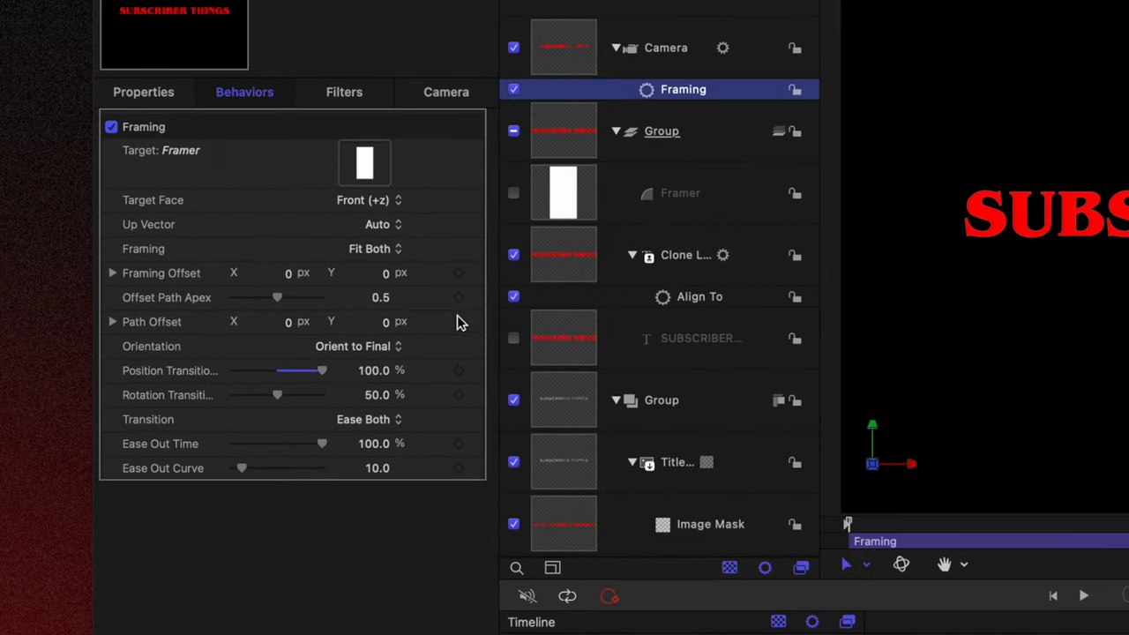
left_click_drag(321, 369, 279, 370)
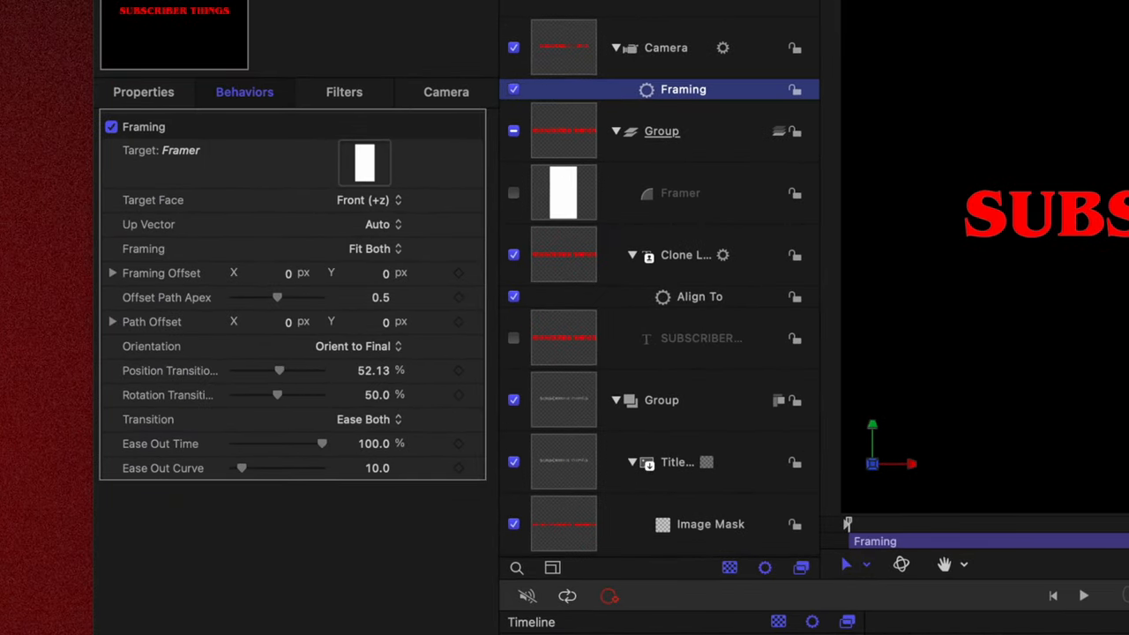